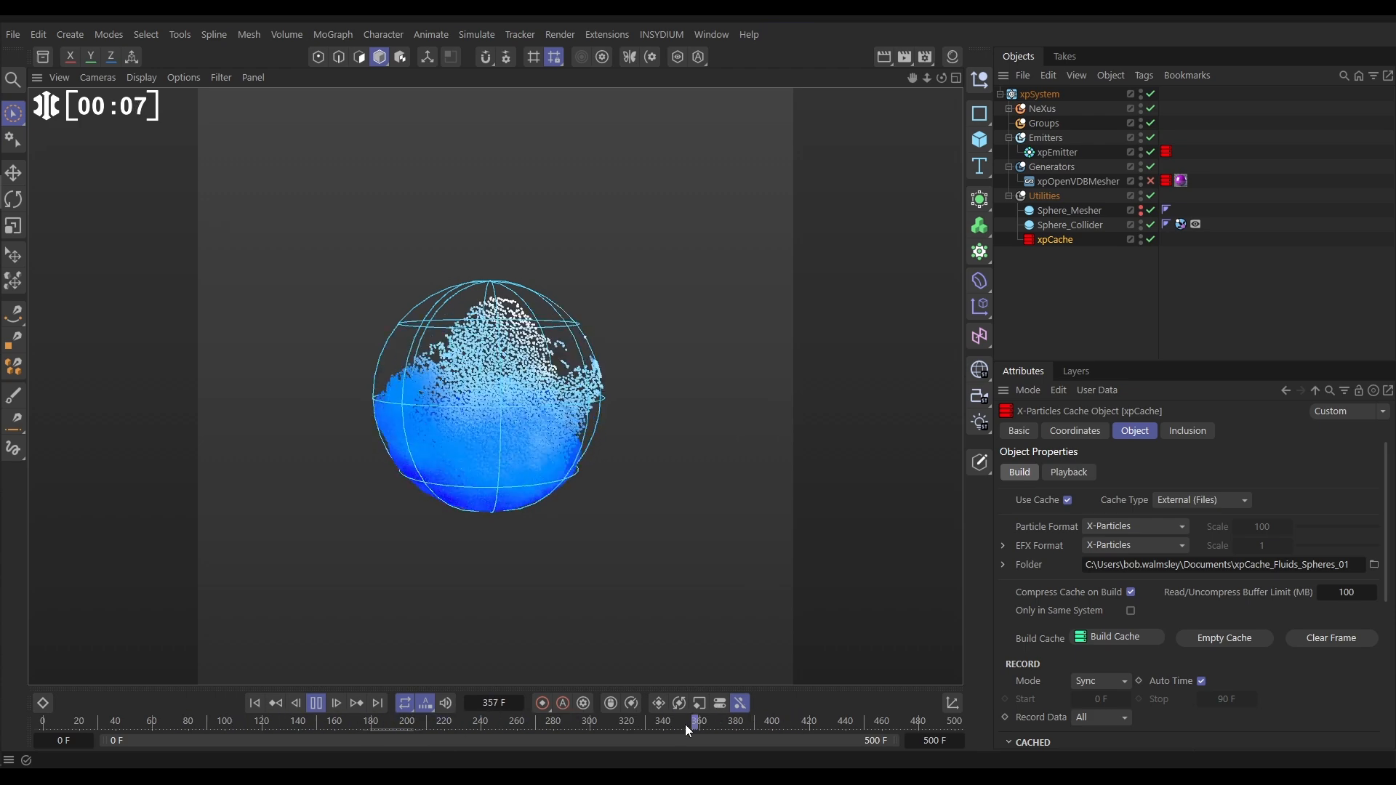
Stop playback and scrub back and forth through the fluid splash frames
click(315, 703)
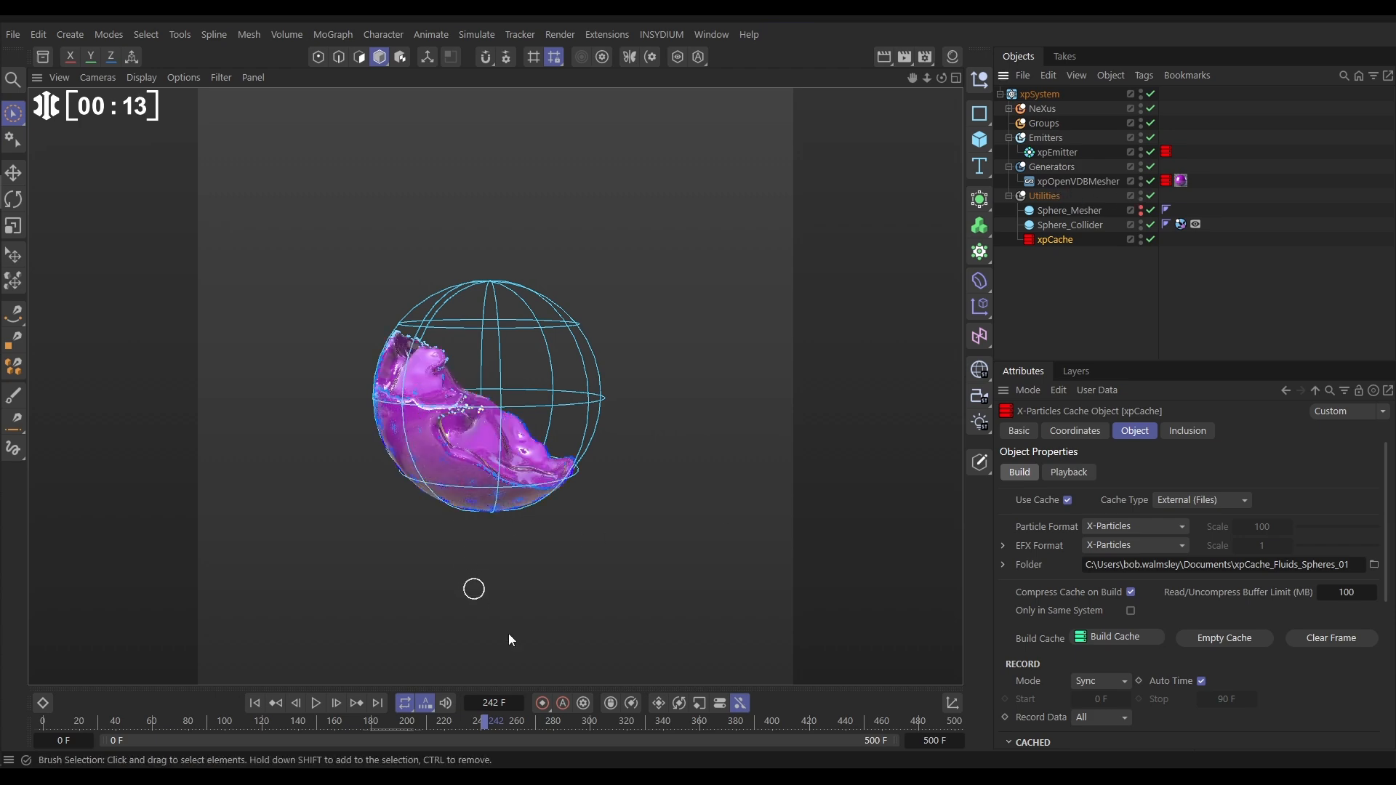
drag(480, 722, 770, 722)
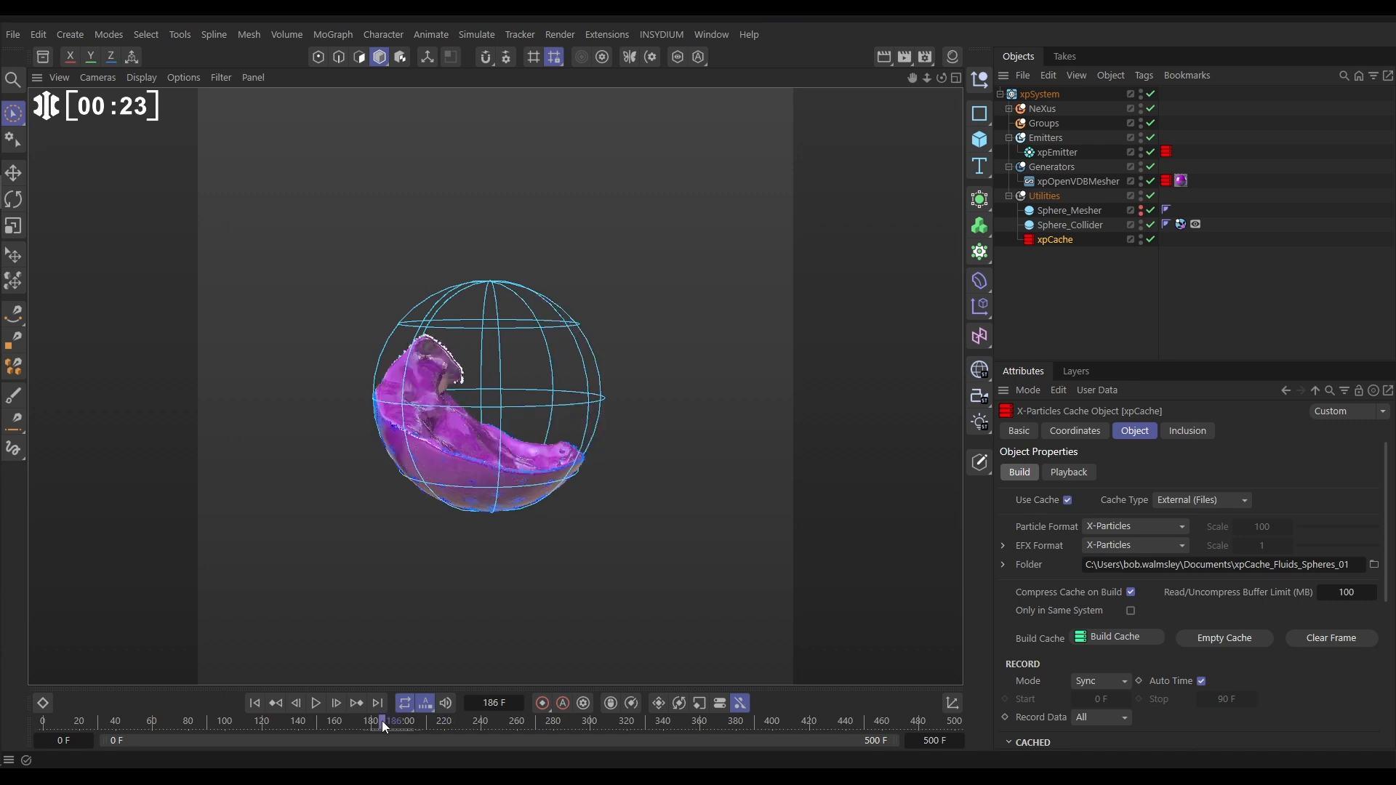
drag(383, 722, 437, 722)
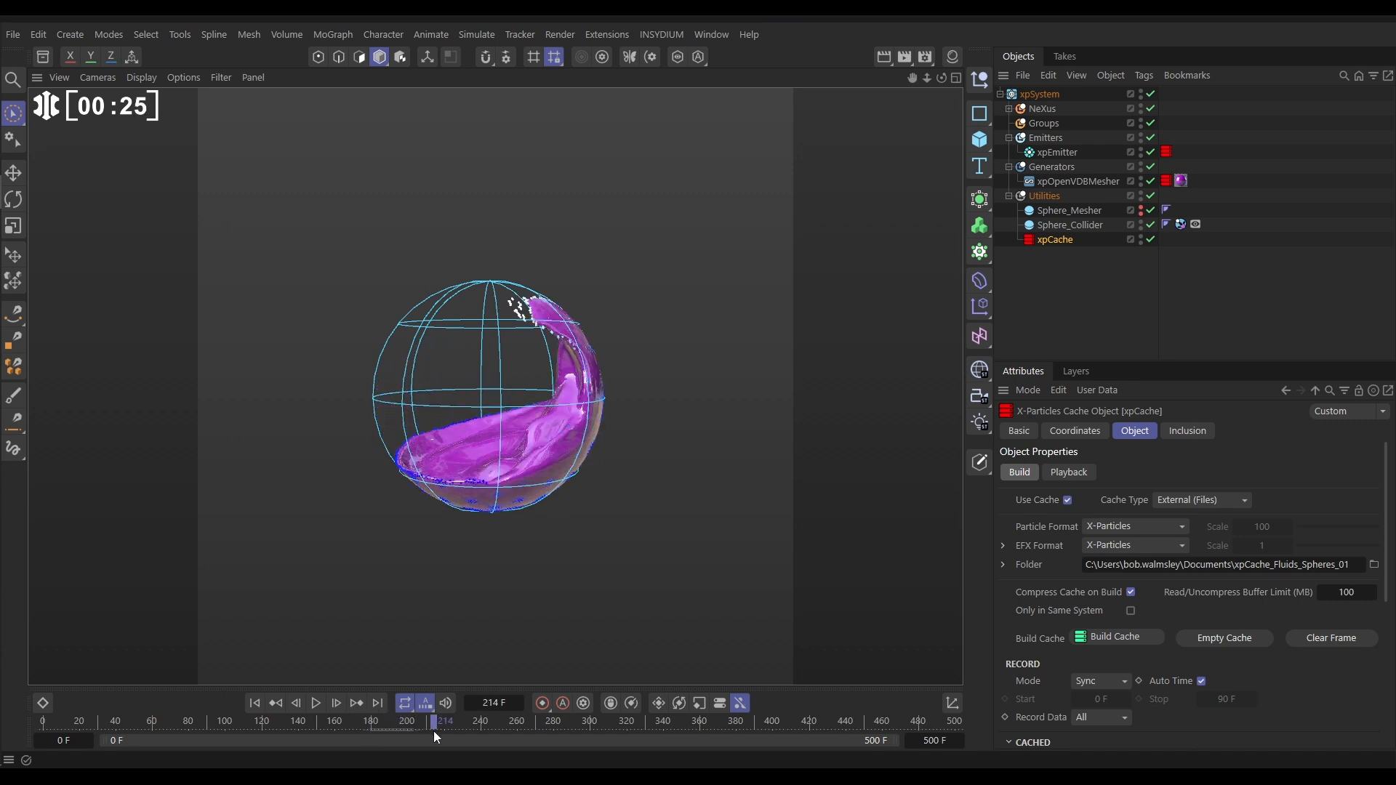
drag(436, 721, 459, 721)
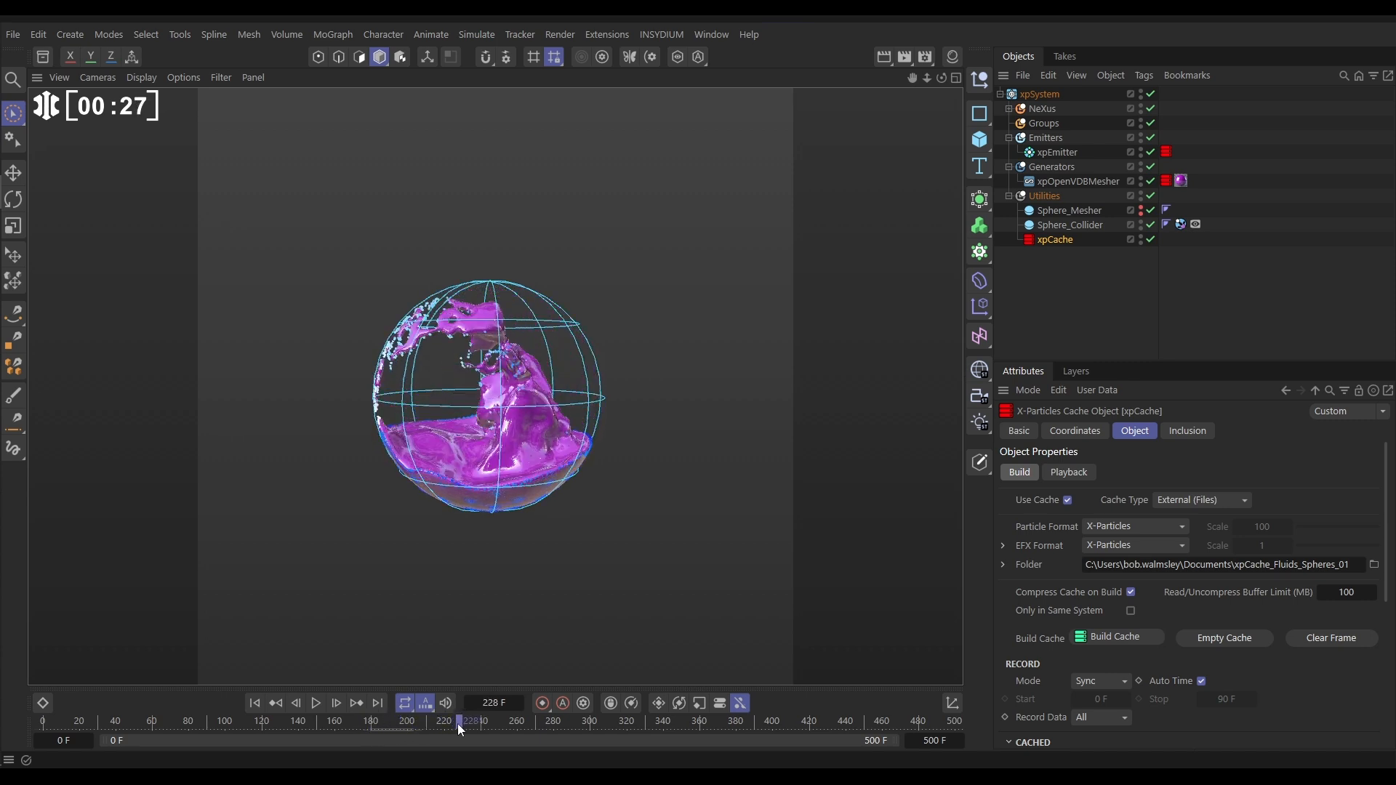
drag(472, 720, 436, 720)
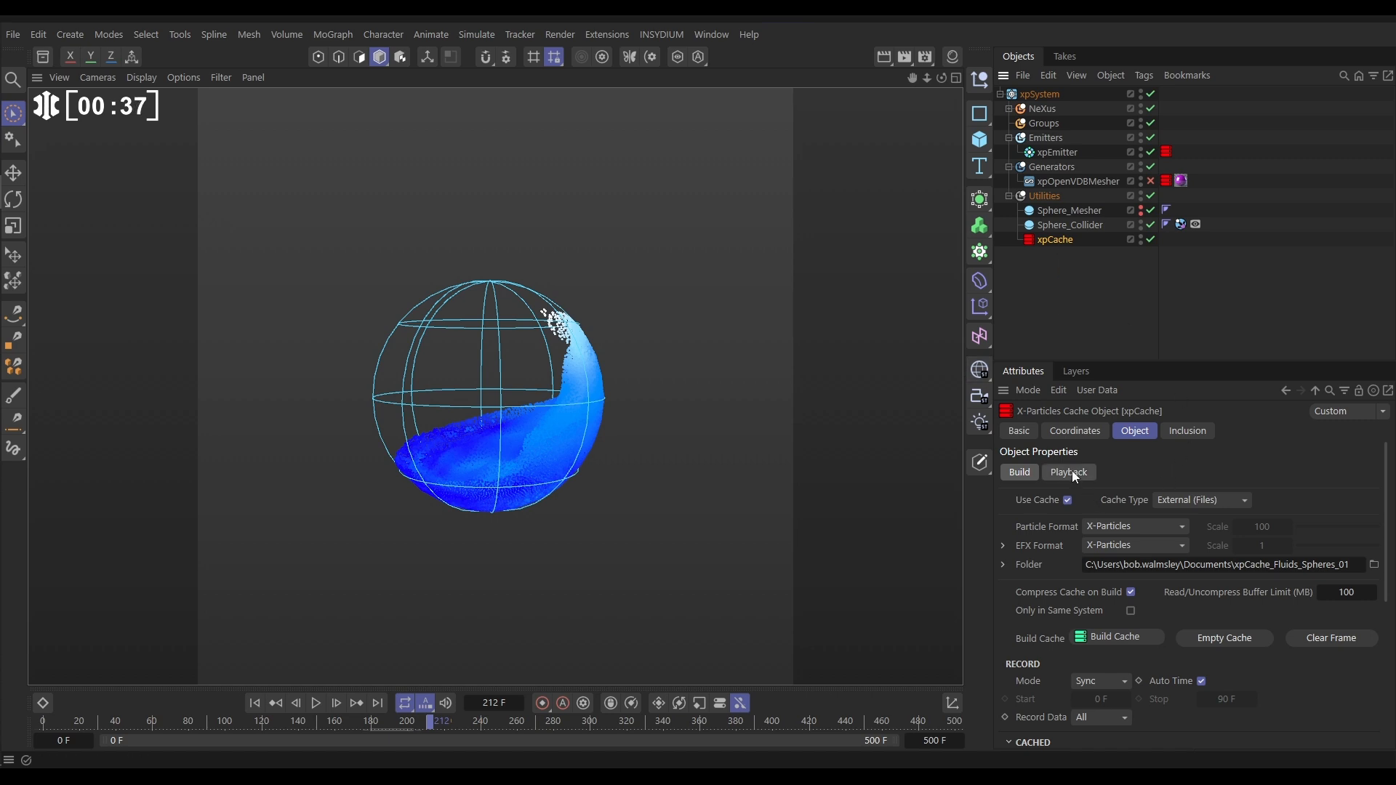
Set xpCache retiming to Time (s), keying time 0 at frame 0 and 500/30 at frame 500
click(1067, 472)
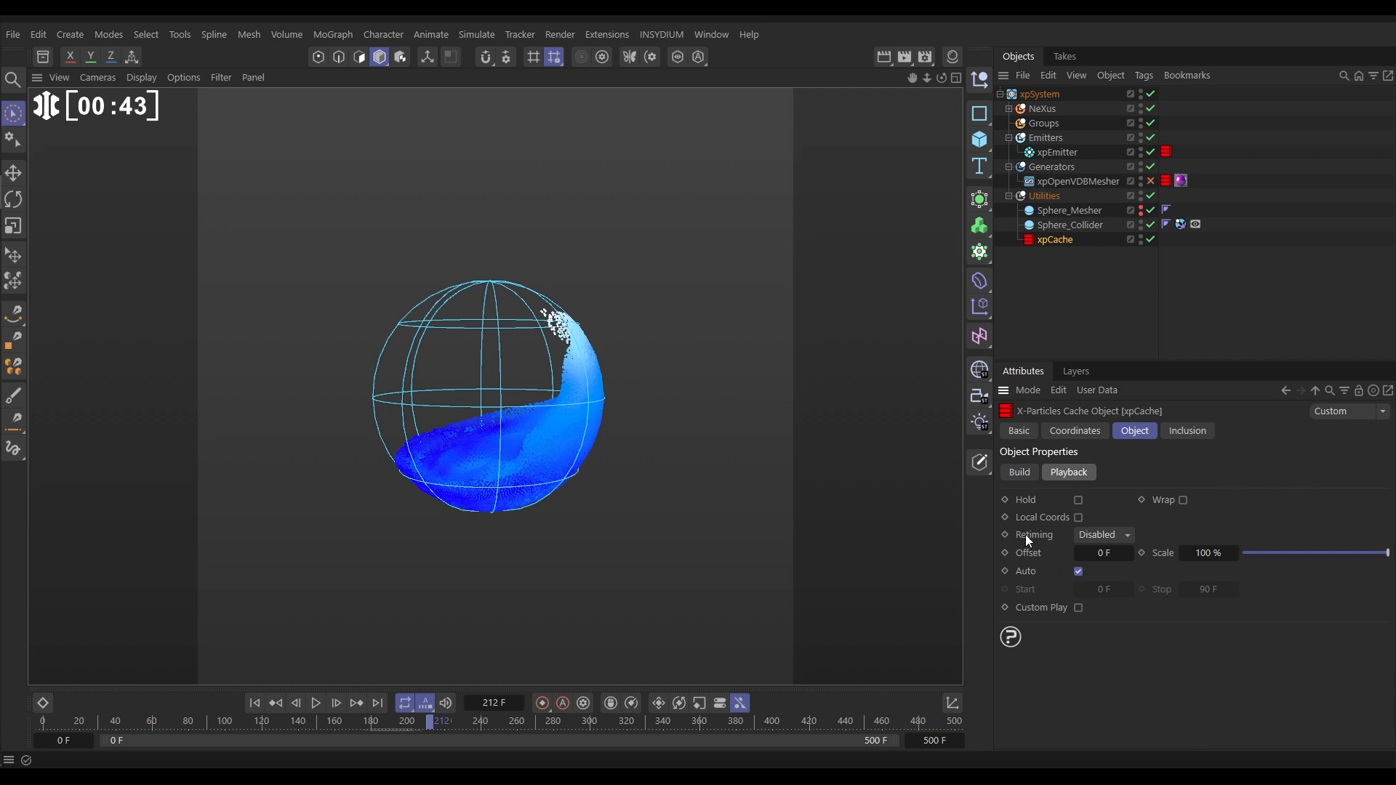
click(1103, 535)
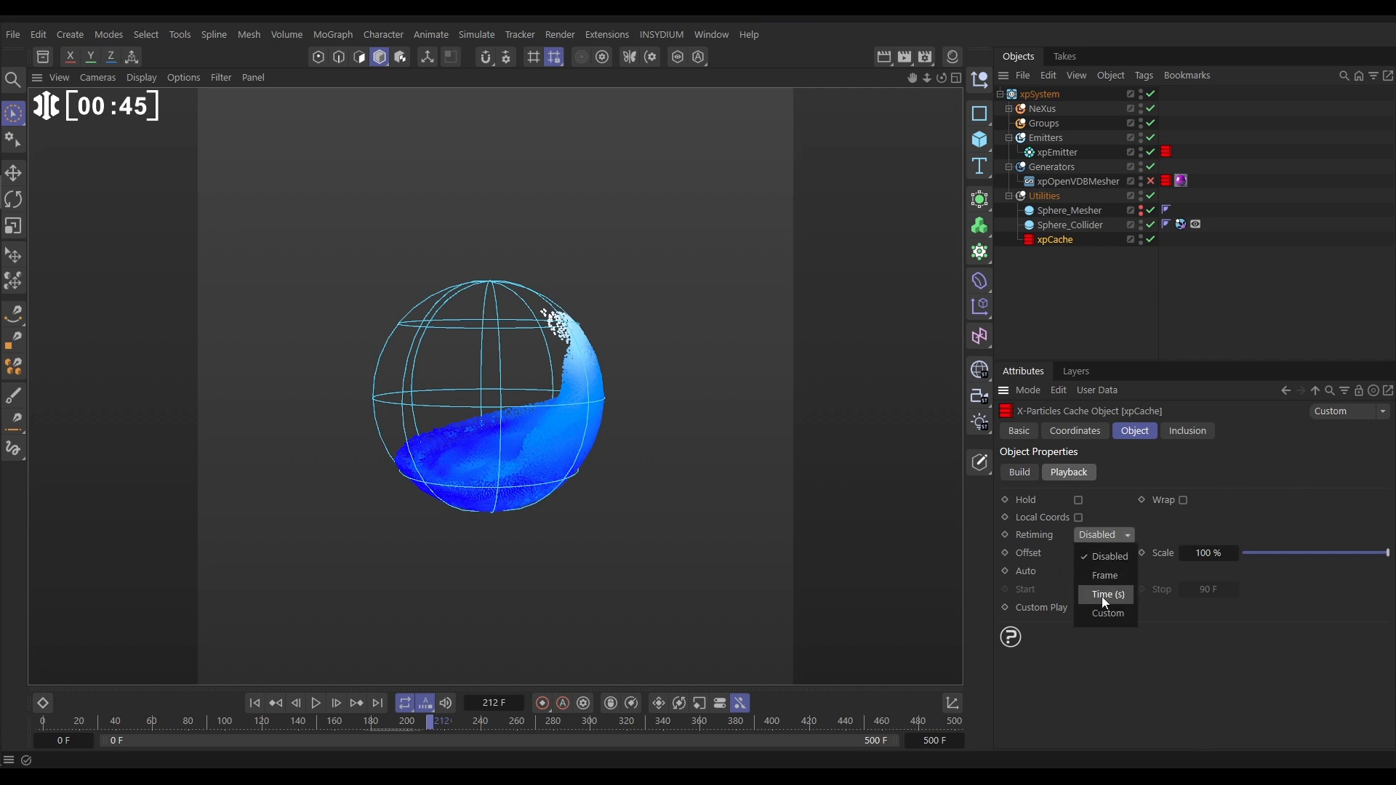
click(1107, 595)
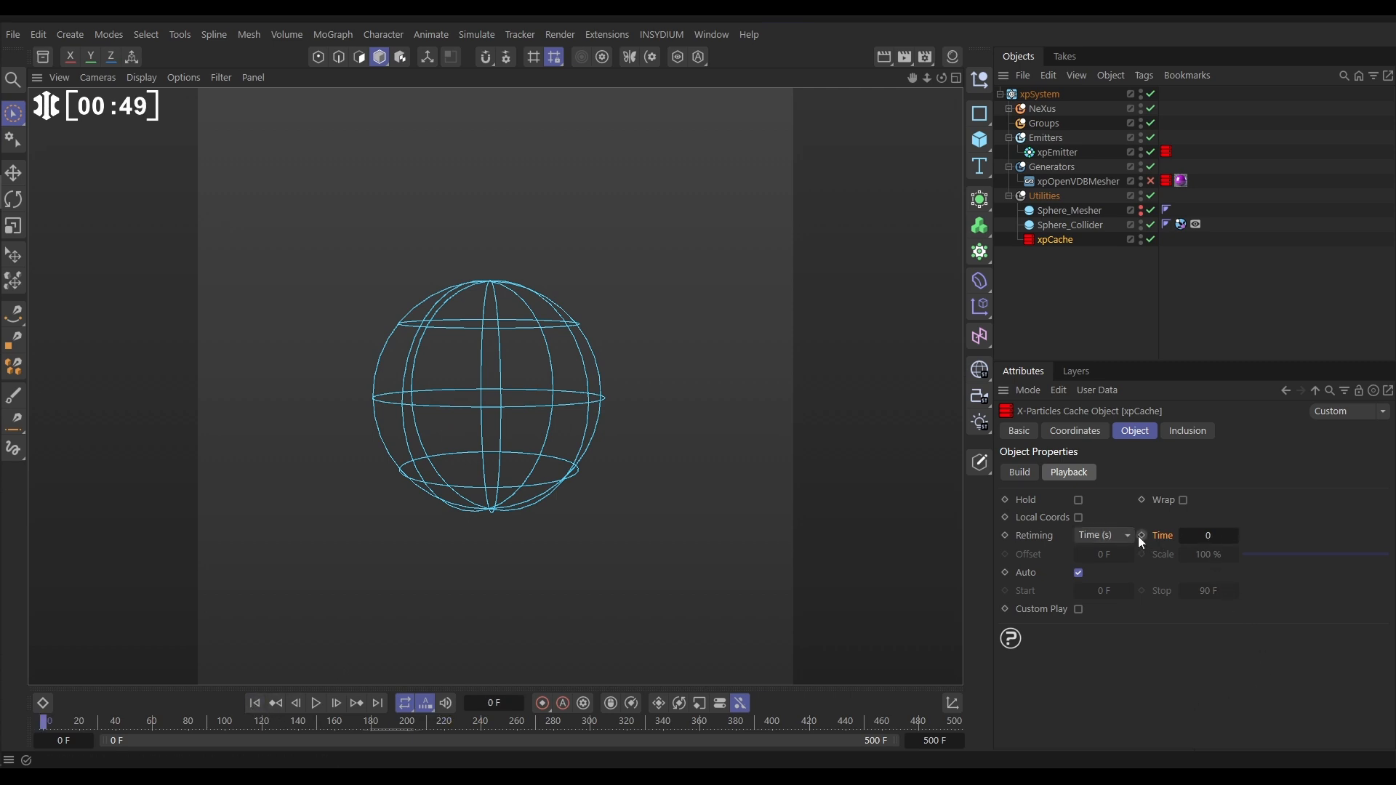
click(1143, 536)
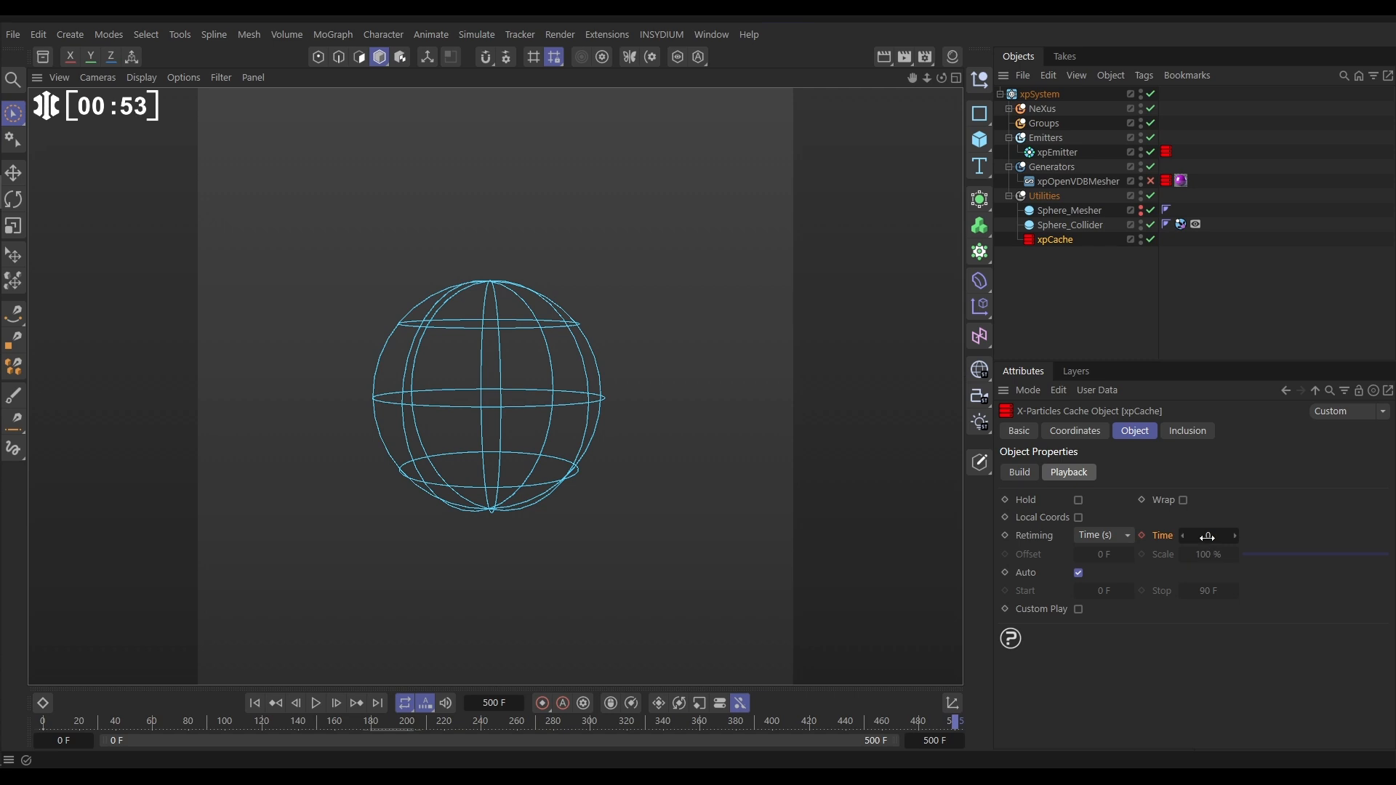
click(1209, 536)
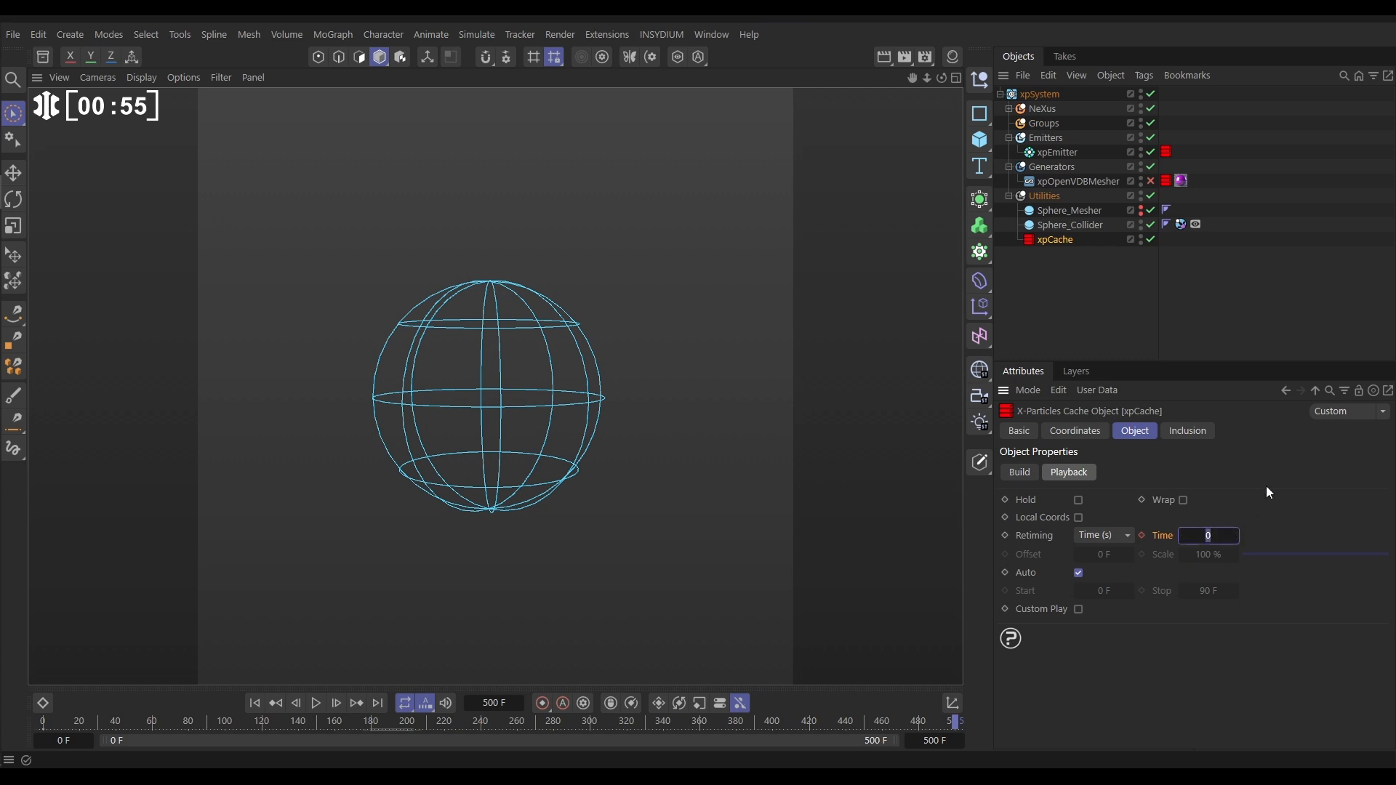
text(500/)
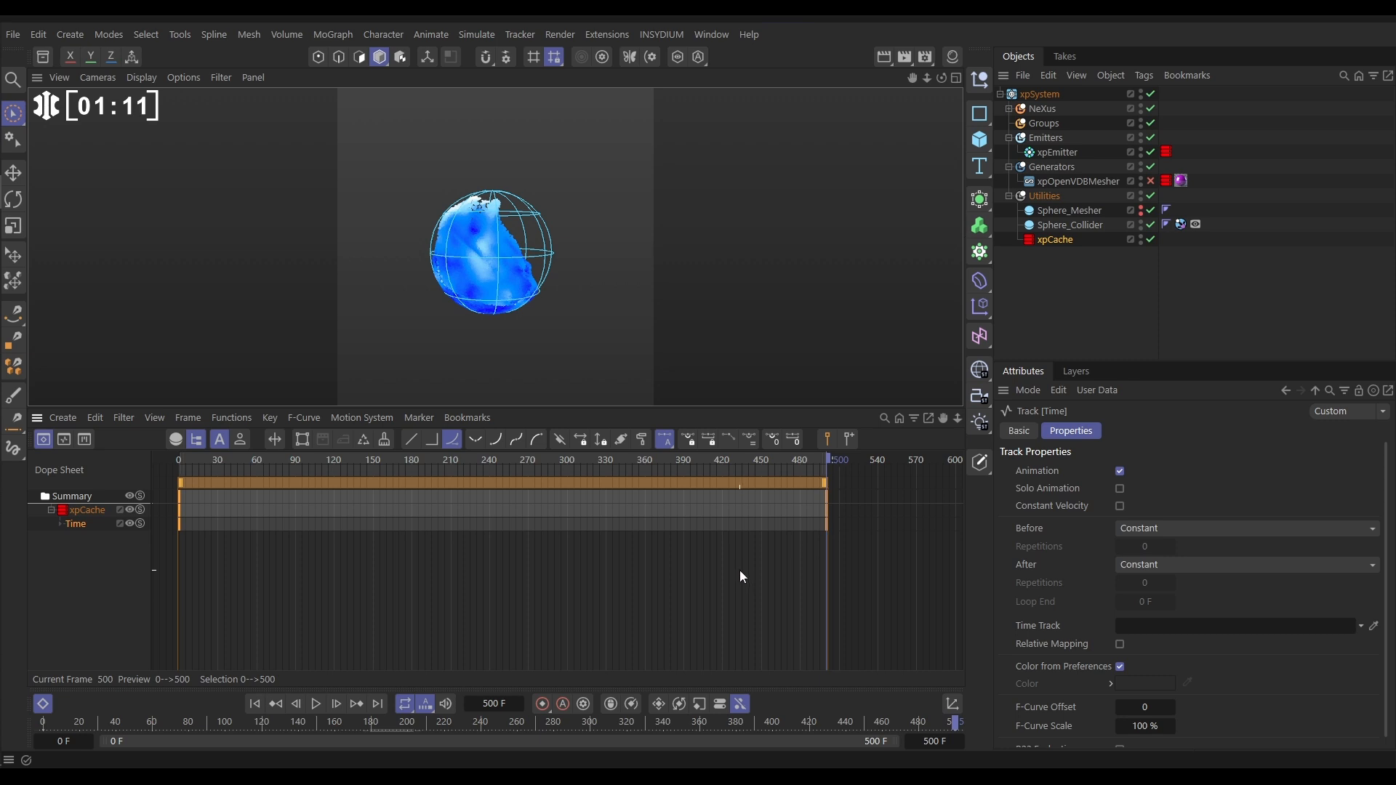
Show the Time F-curve, set its keys to Linear, and scrub to check the constant rate
click(64, 440)
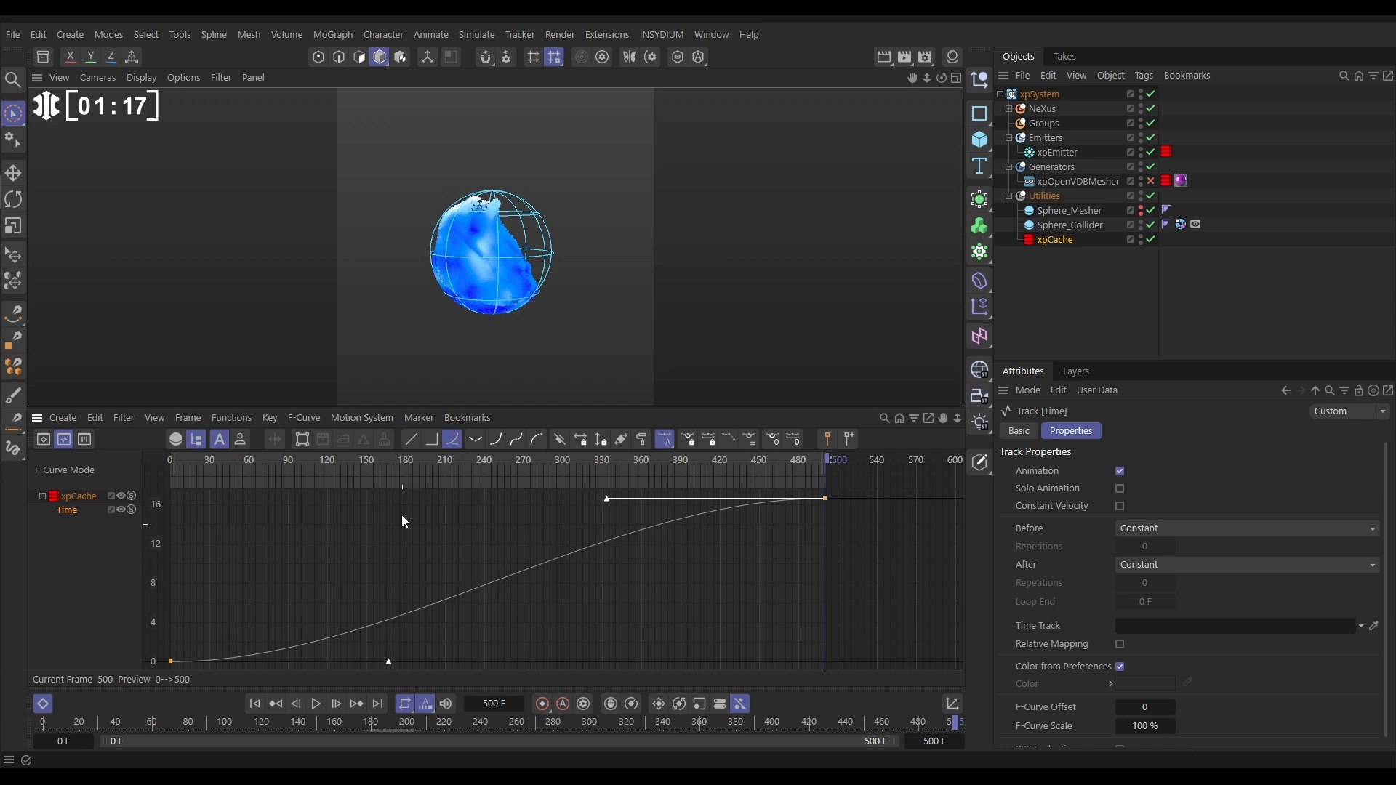
click(409, 439)
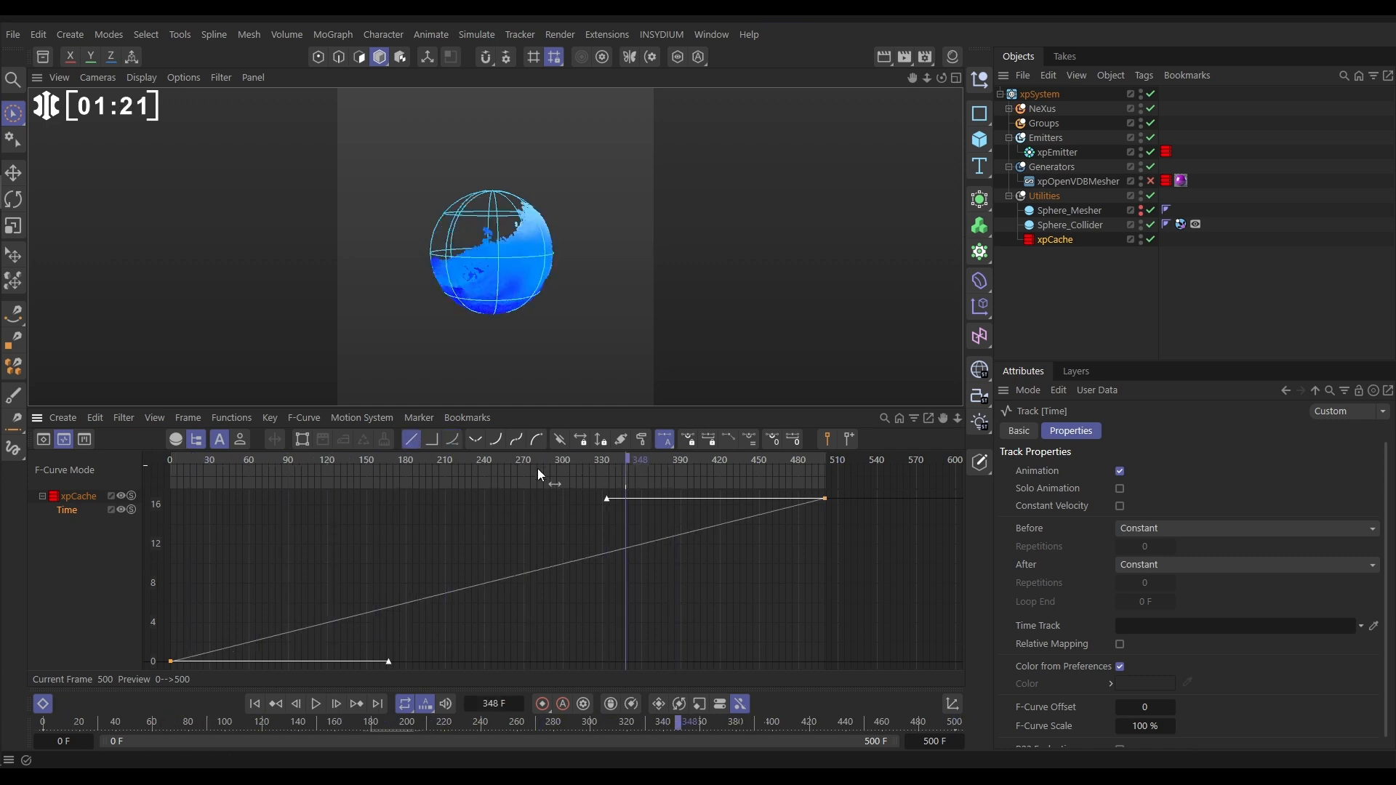
drag(628, 463, 397, 463)
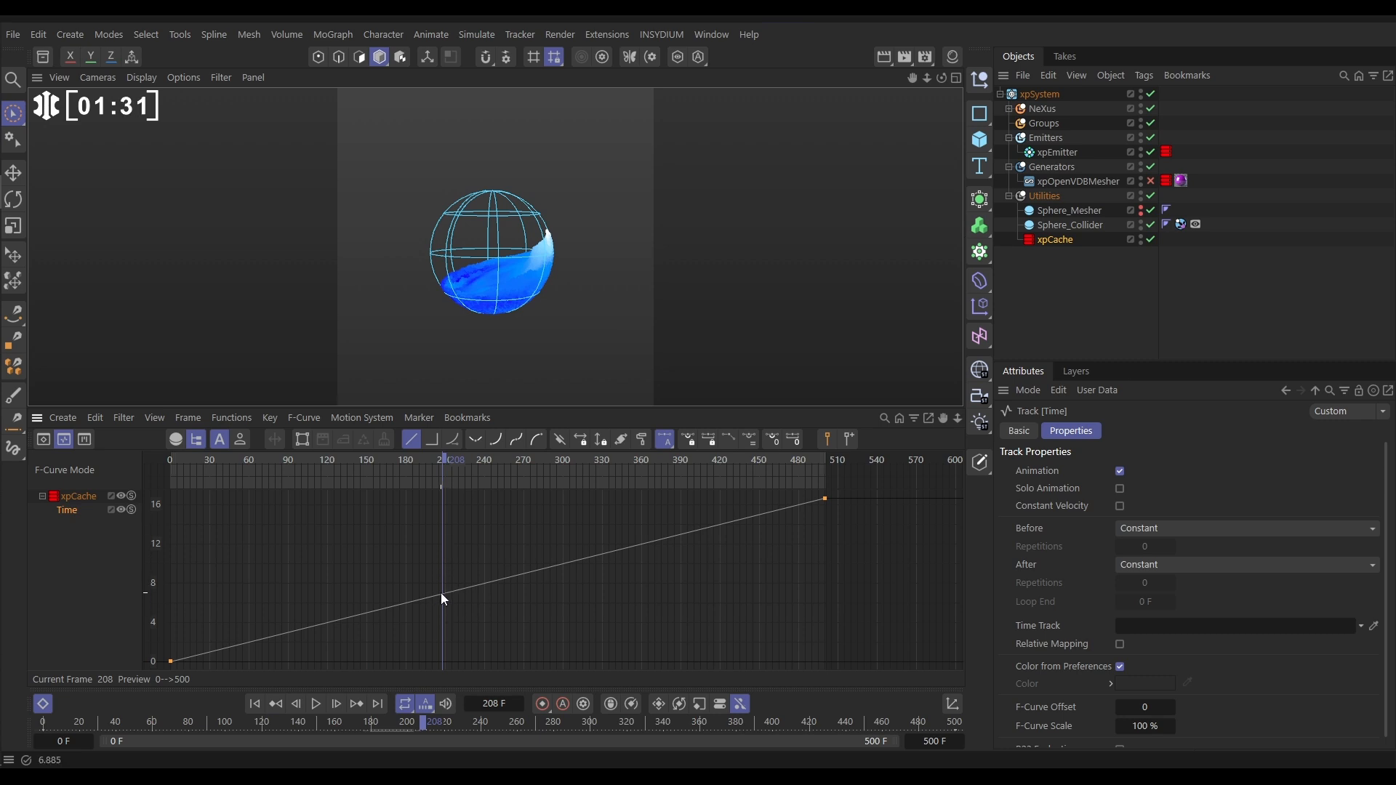
Add time-curve keys near frames 208 and 237, then drag the later keys right
click(443, 594)
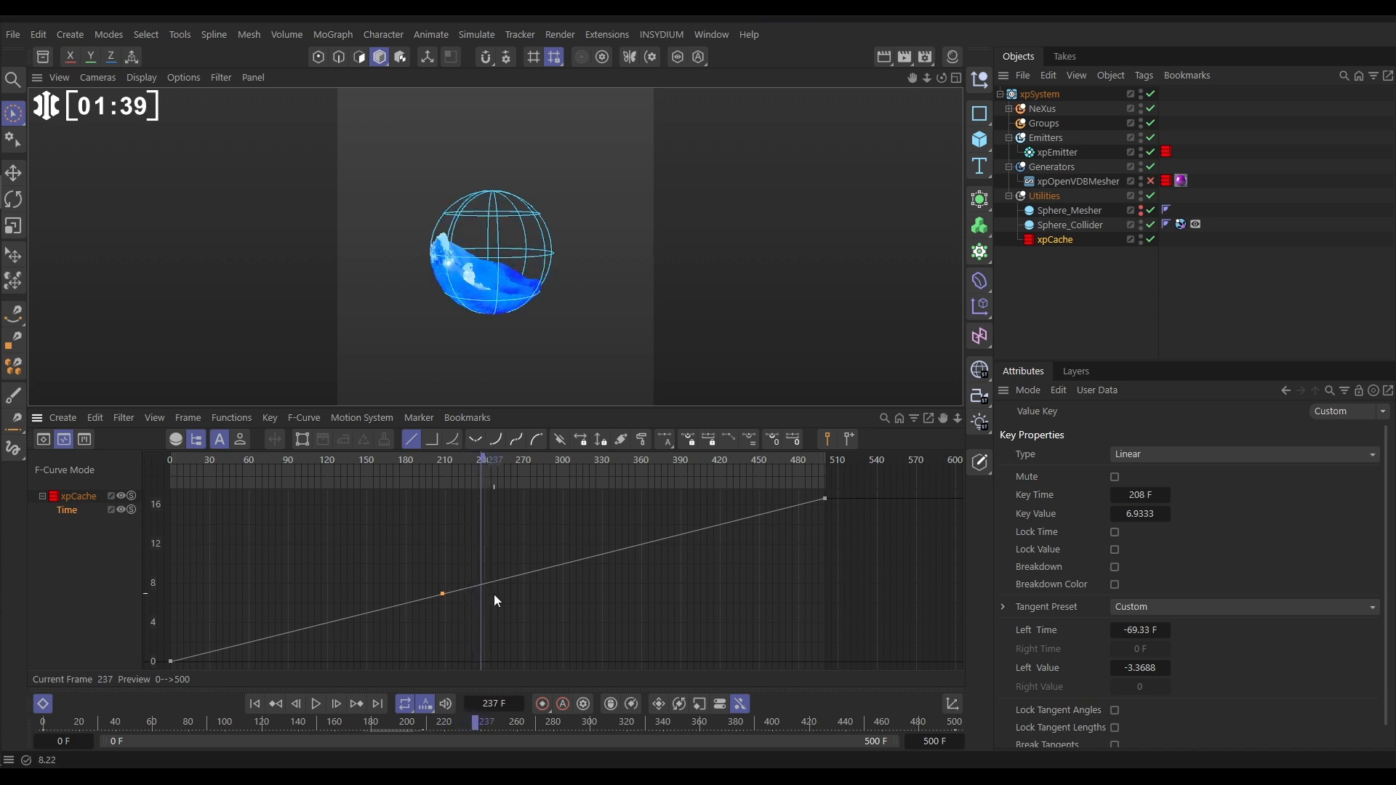
click(480, 585)
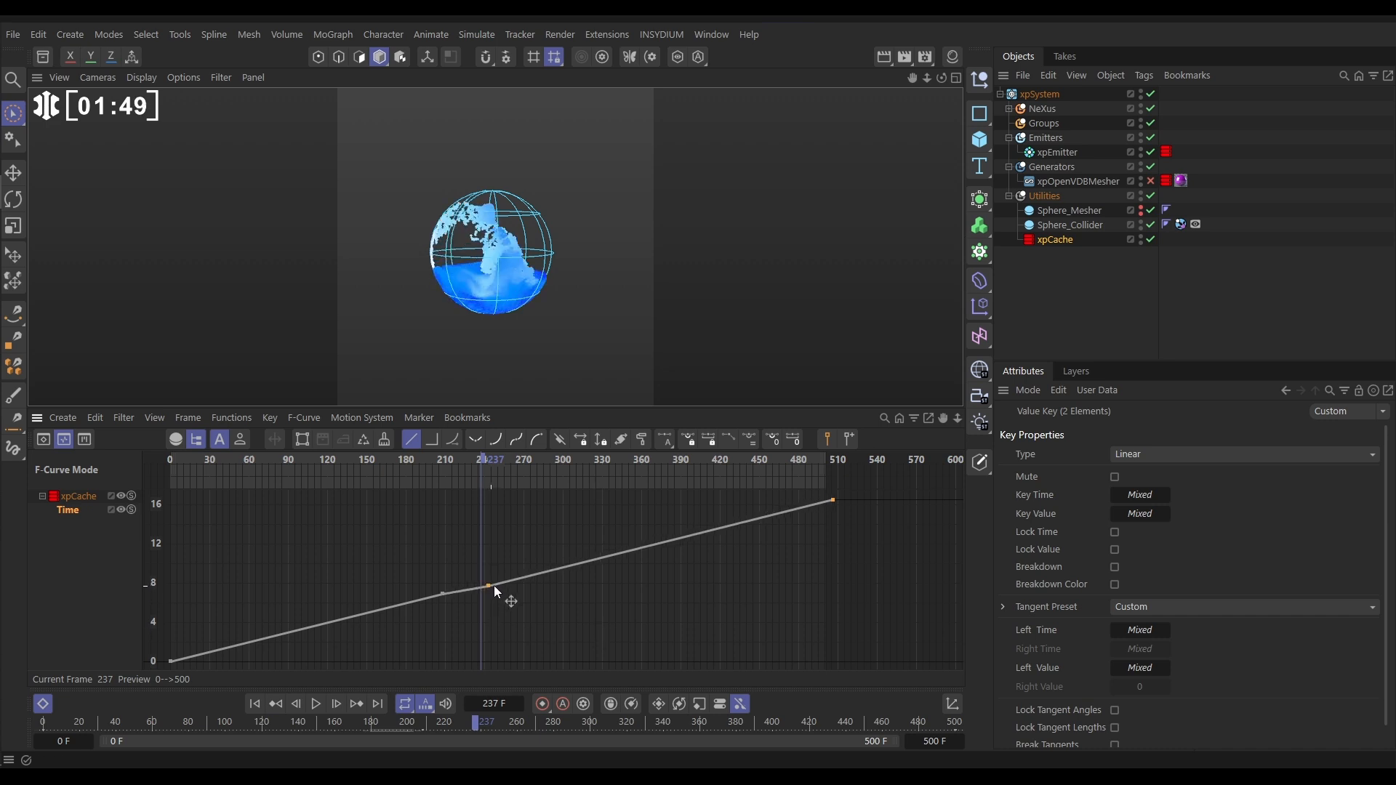
drag(488, 586, 552, 584)
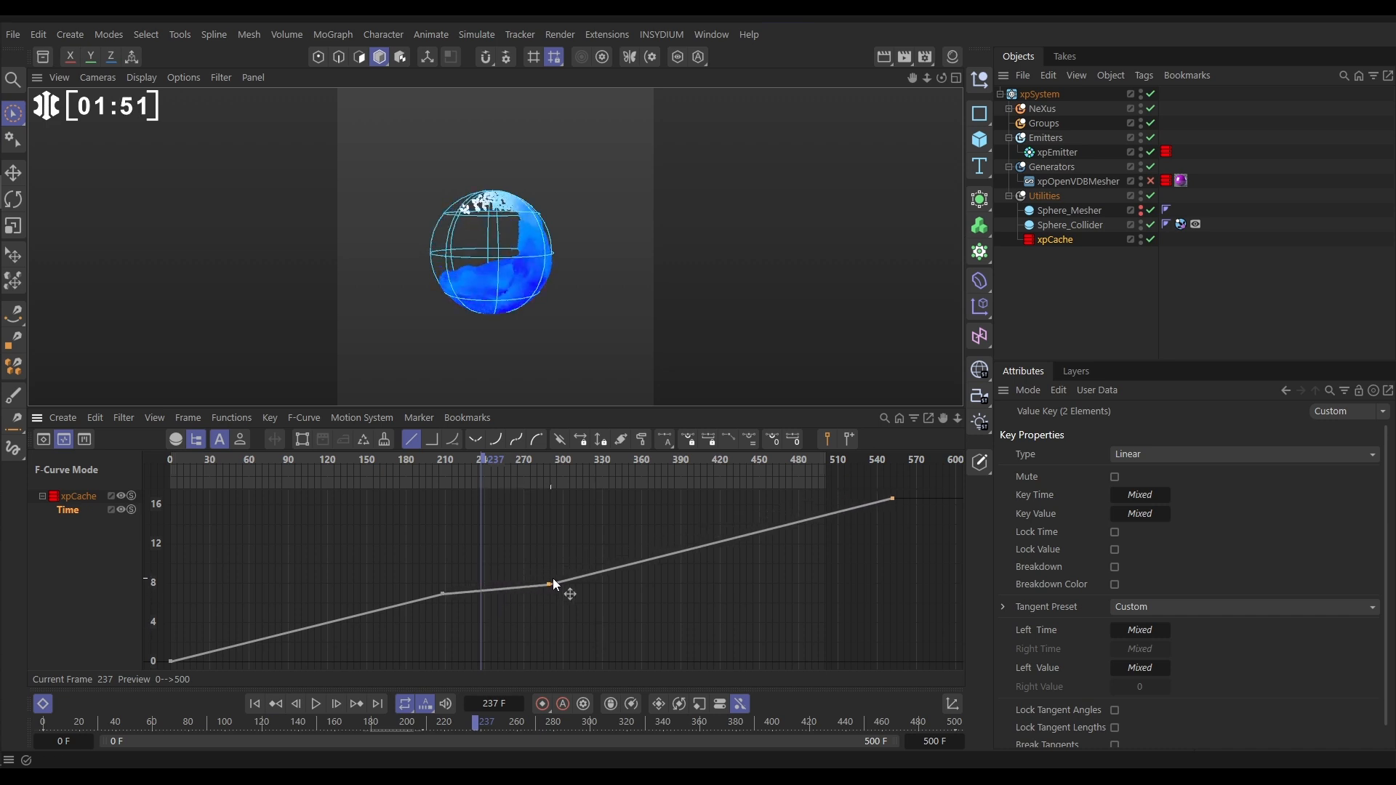
drag(552, 584, 627, 584)
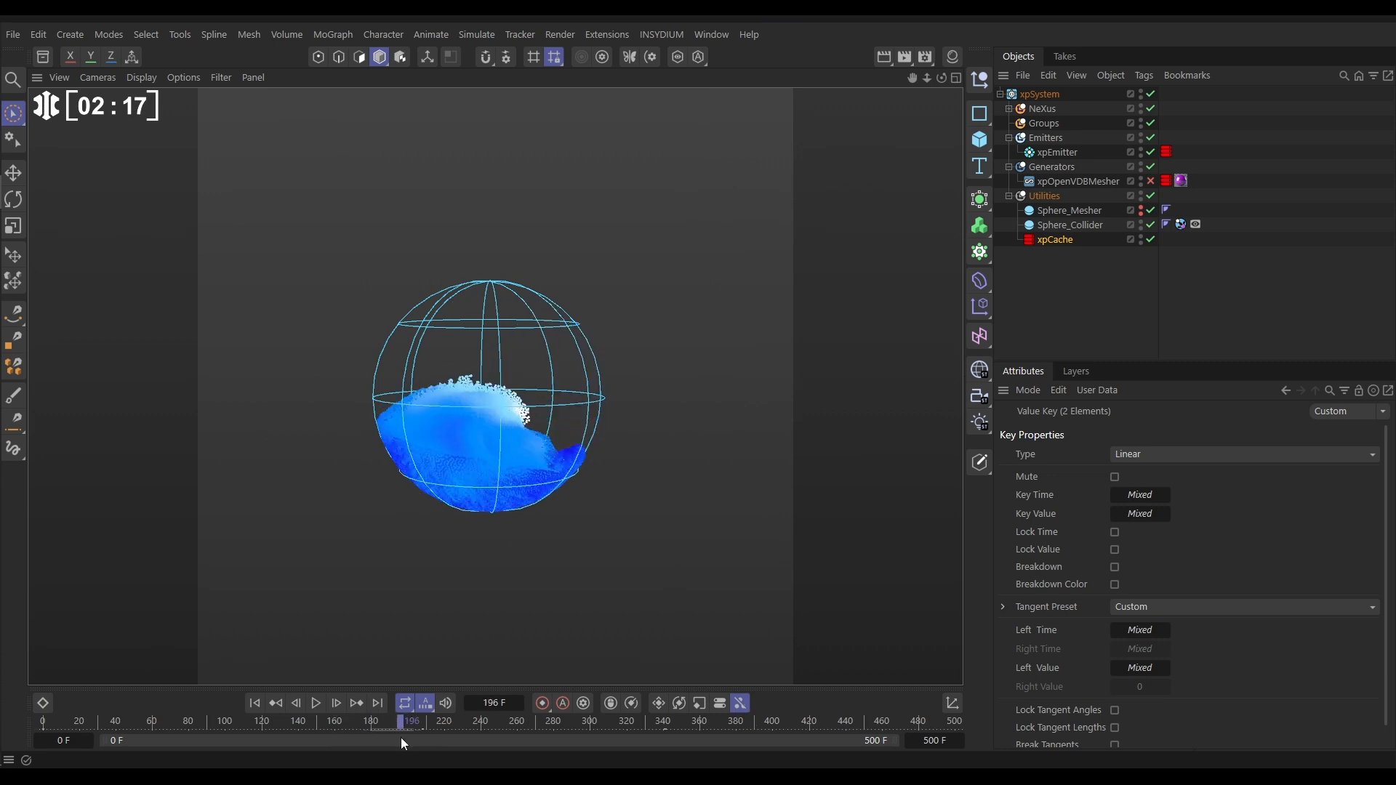
click(315, 703)
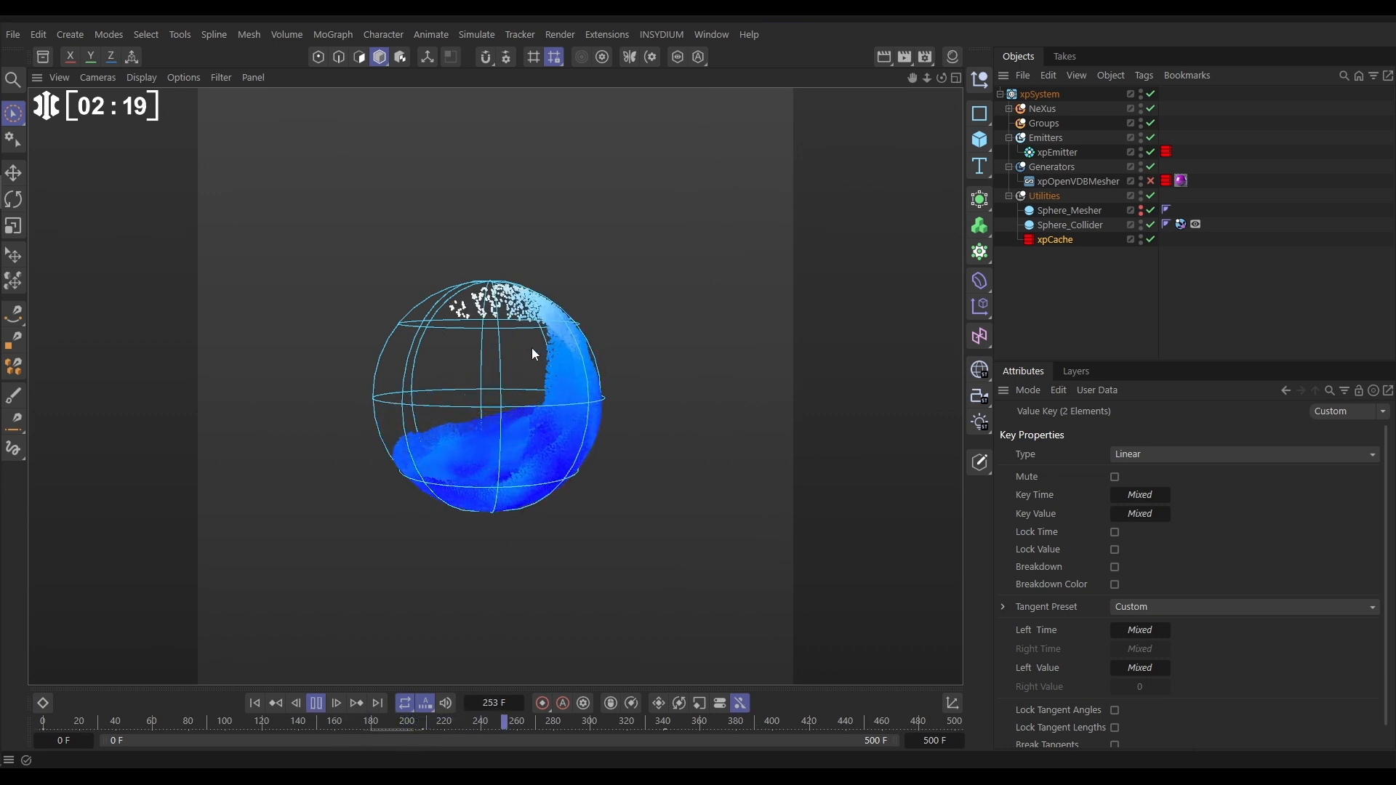
click(314, 704)
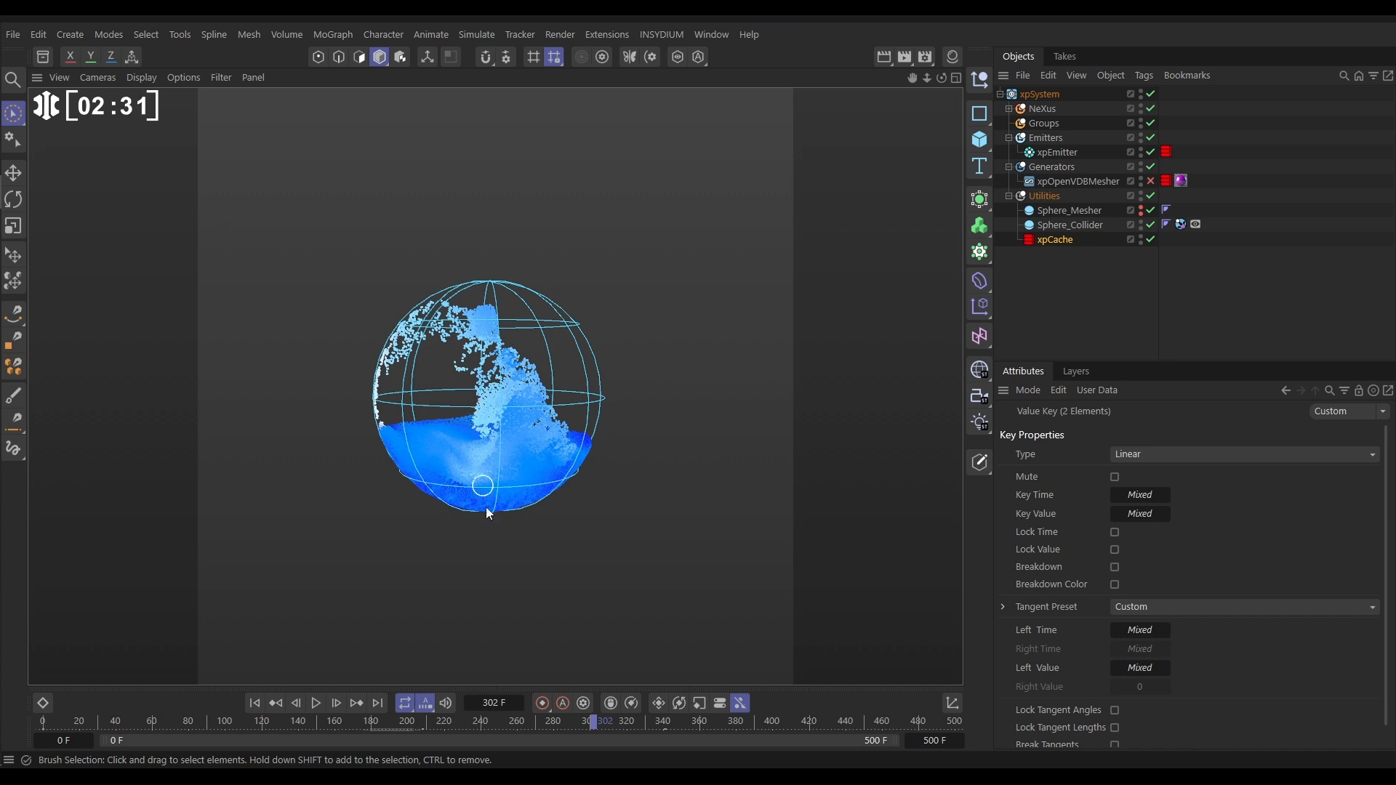
drag(606, 721, 452, 722)
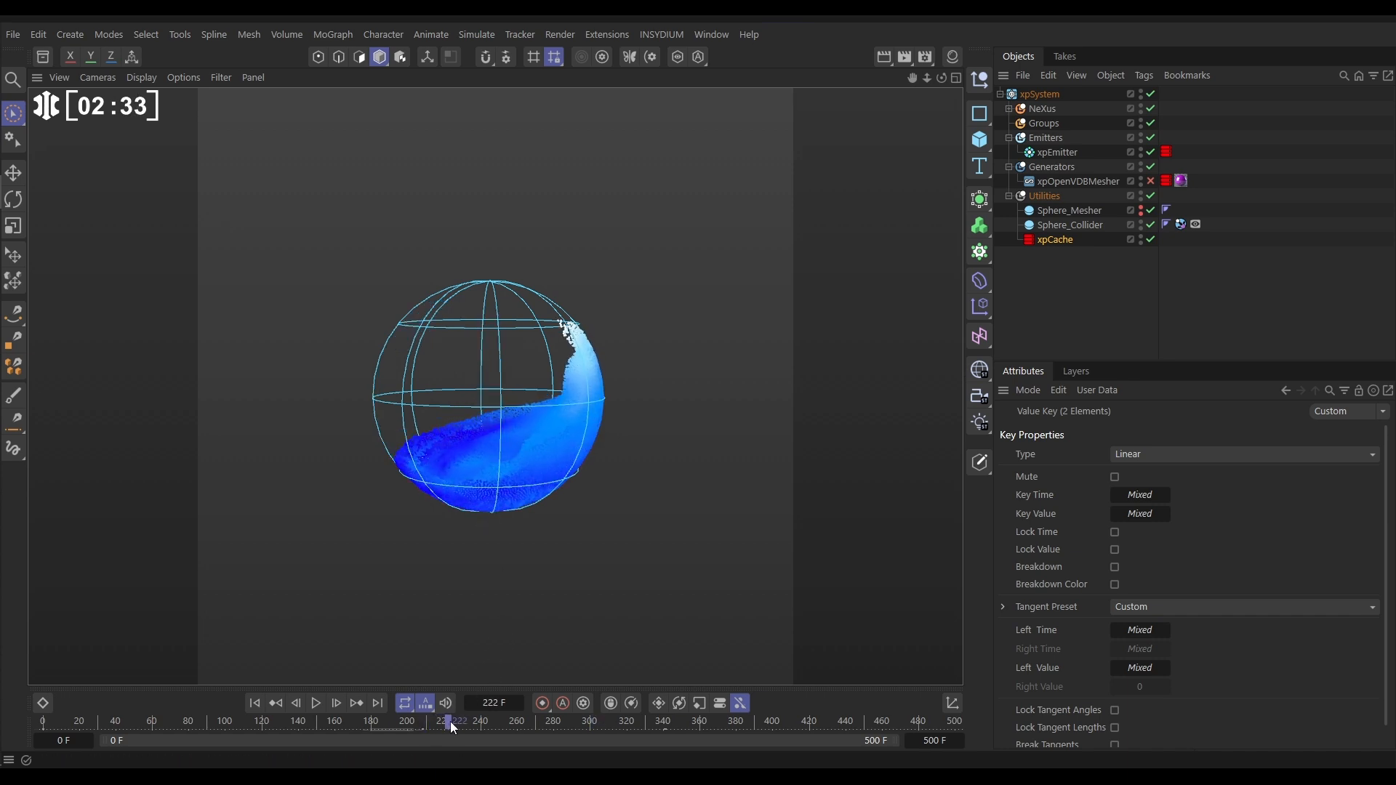
drag(452, 721, 531, 722)
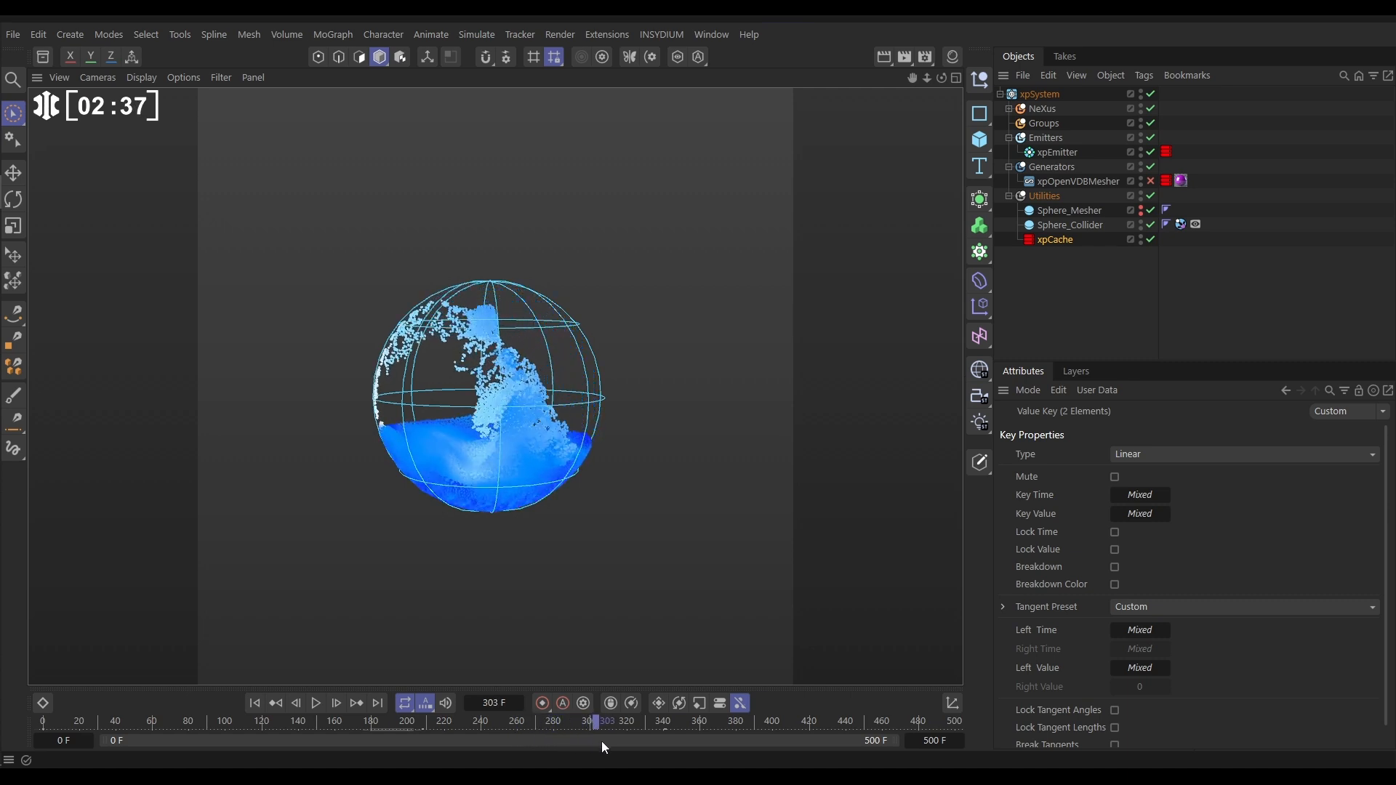
drag(595, 721, 630, 720)
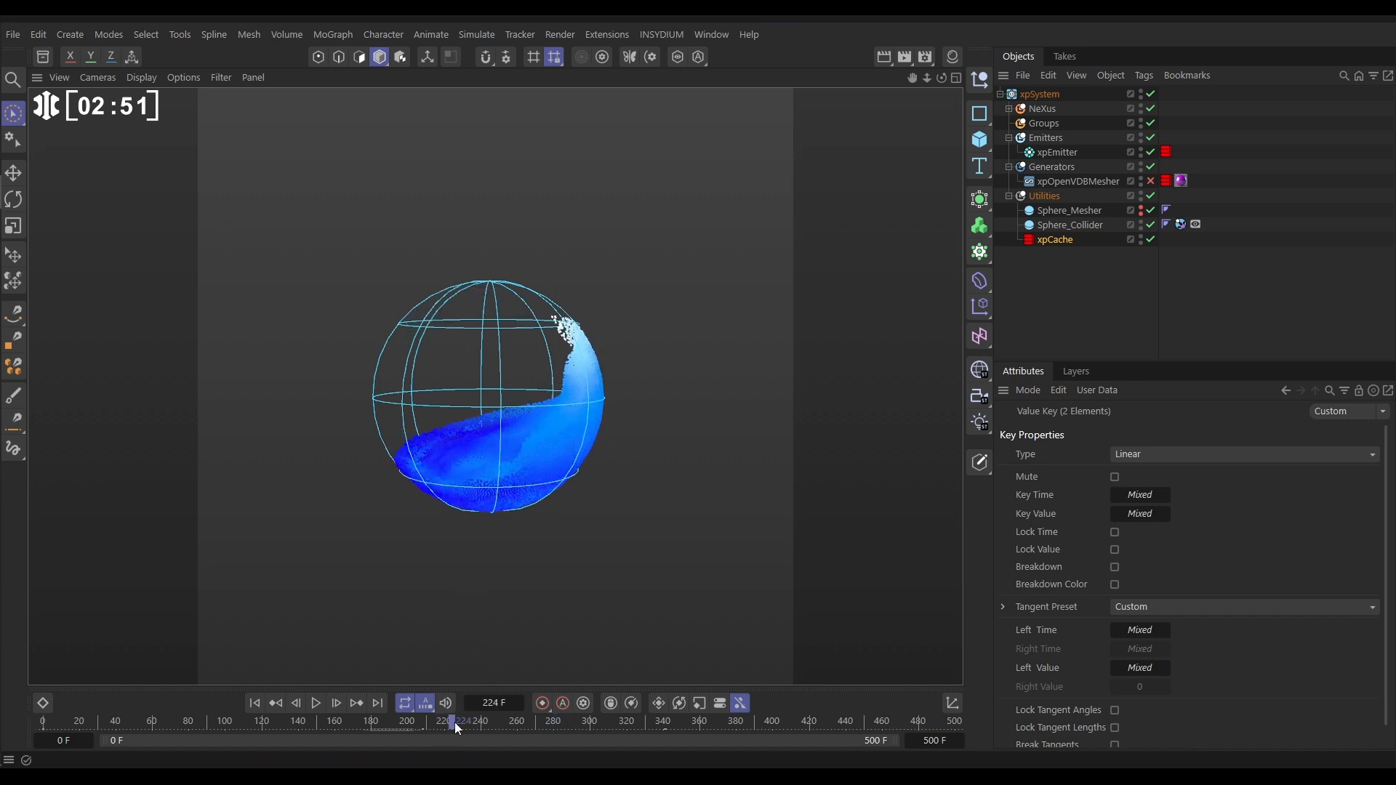
drag(454, 722, 524, 722)
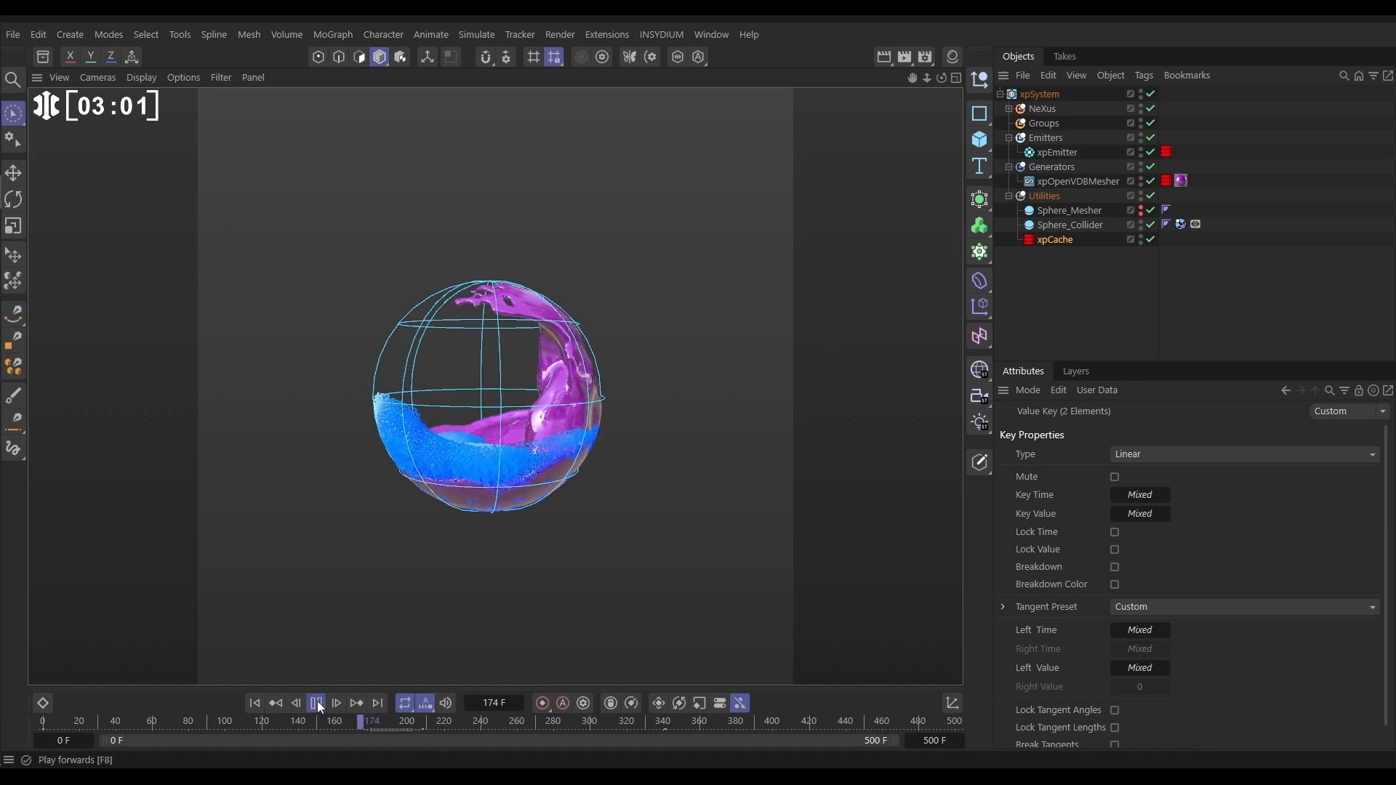
Toggle playback, then disable the xpEmitter in the Object Manager
click(317, 704)
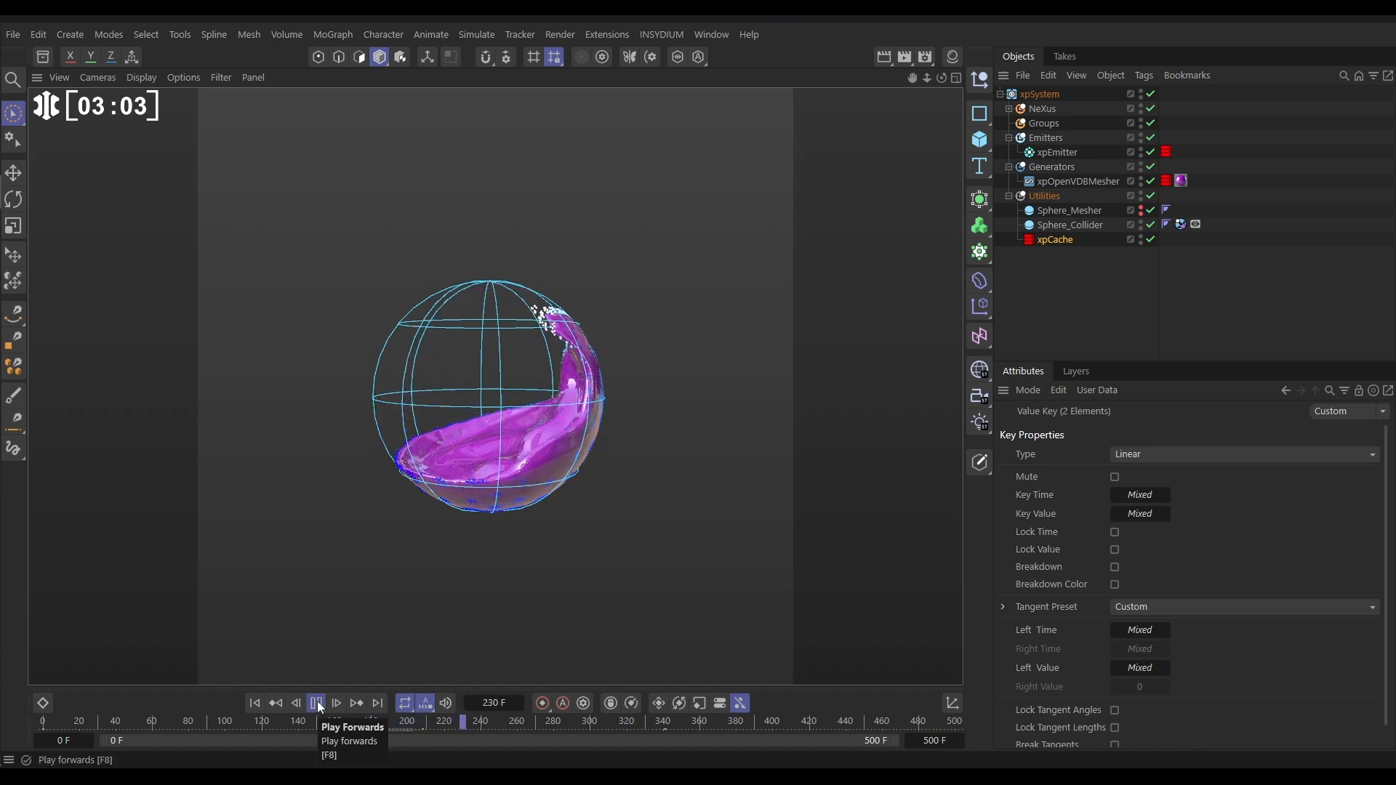
click(316, 703)
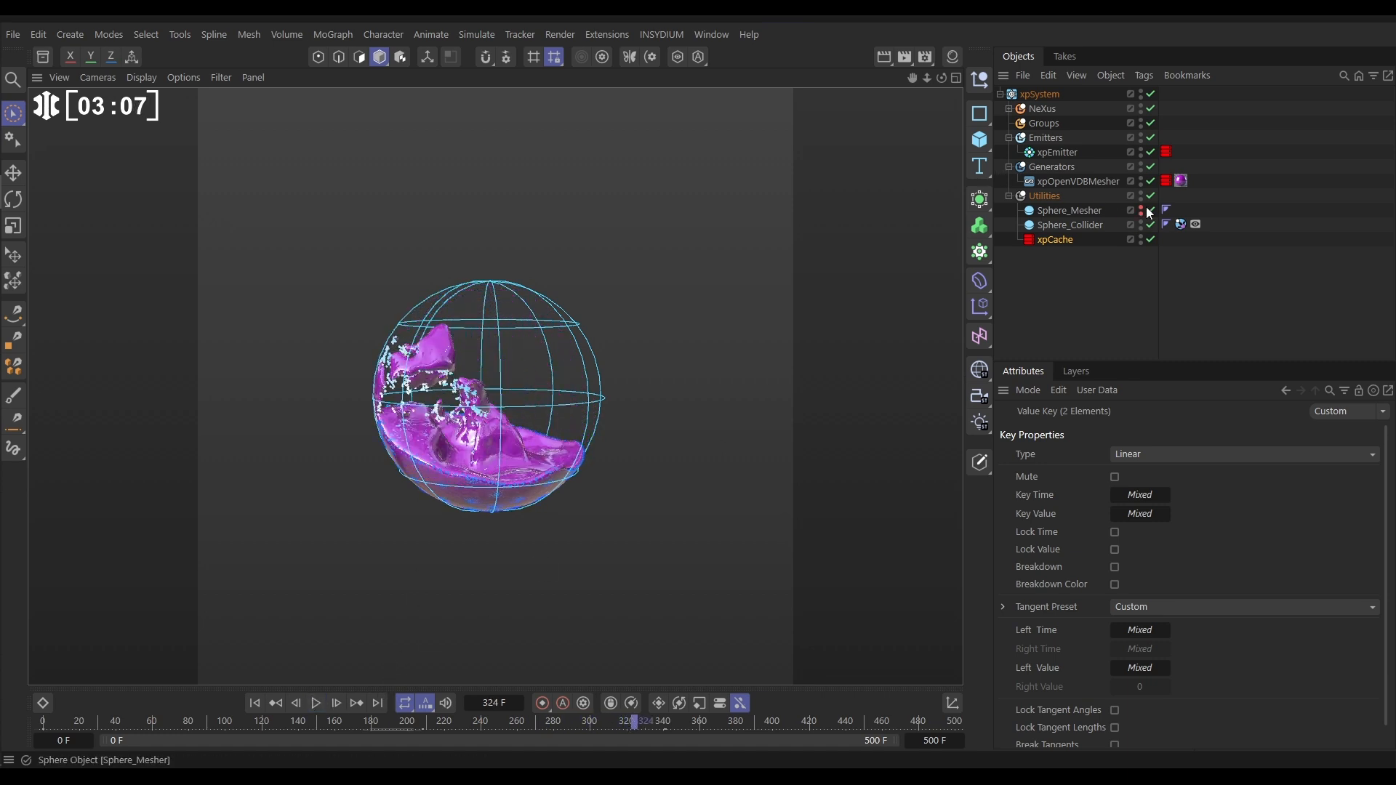
click(1150, 152)
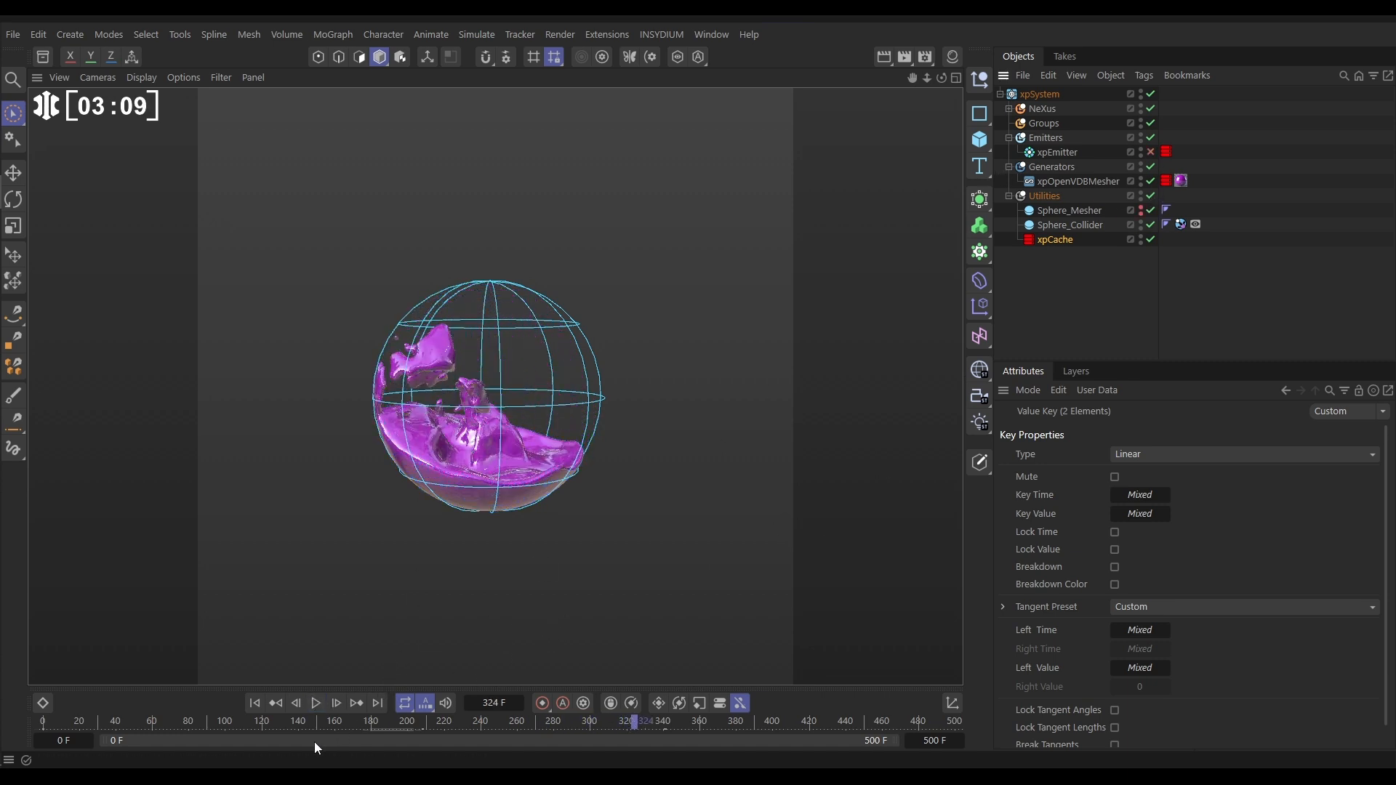
Play and scrub the cached animation to inspect the meshed fluid
click(316, 704)
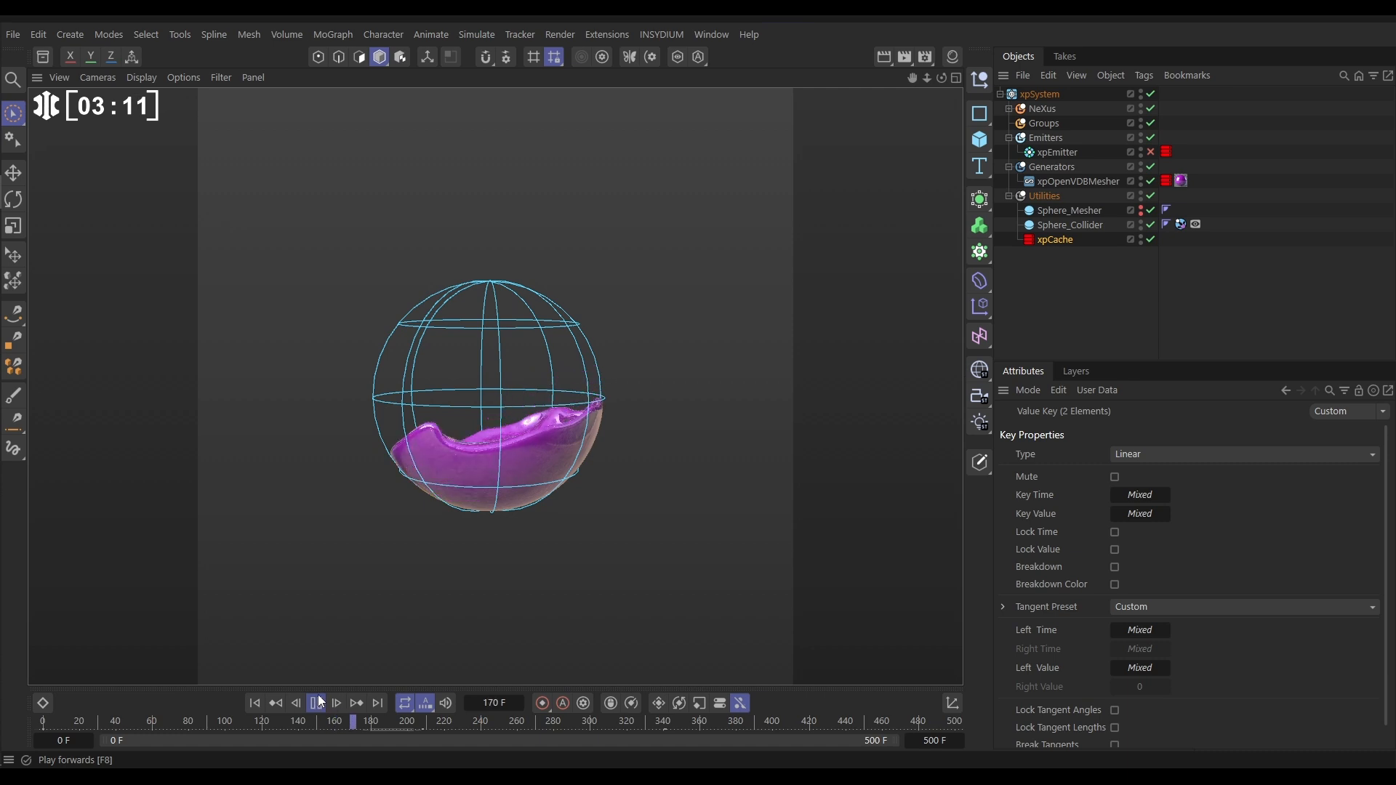
click(317, 703)
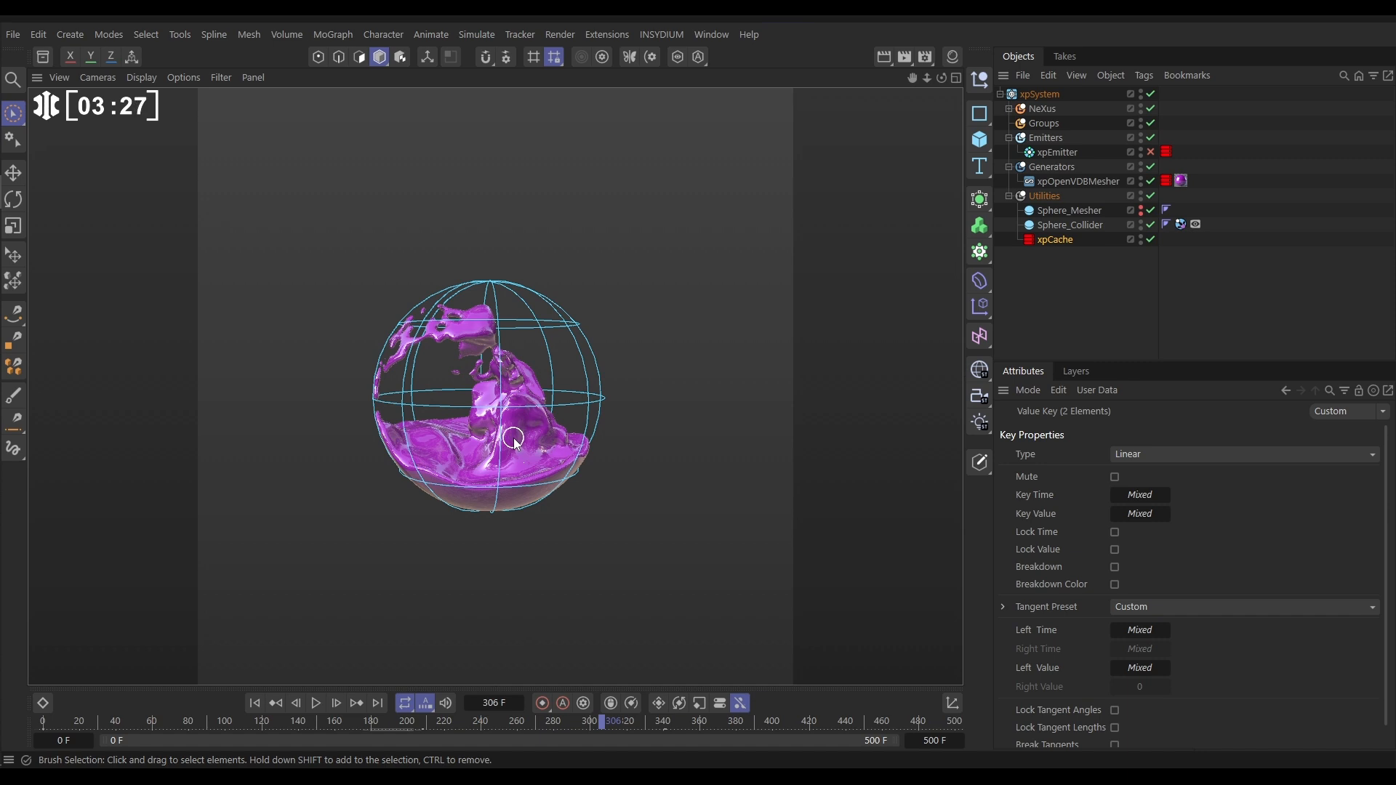
drag(603, 721, 512, 721)
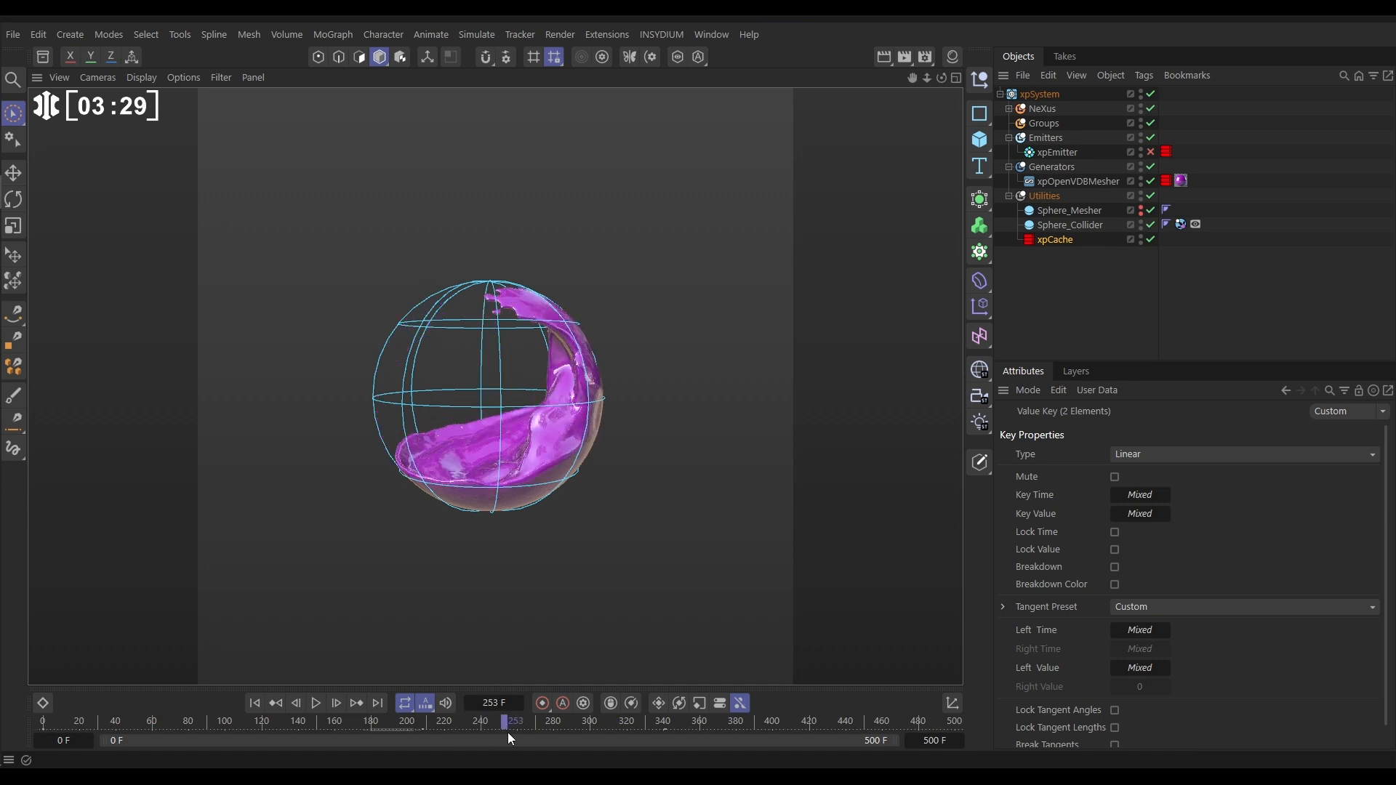
drag(510, 721, 532, 722)
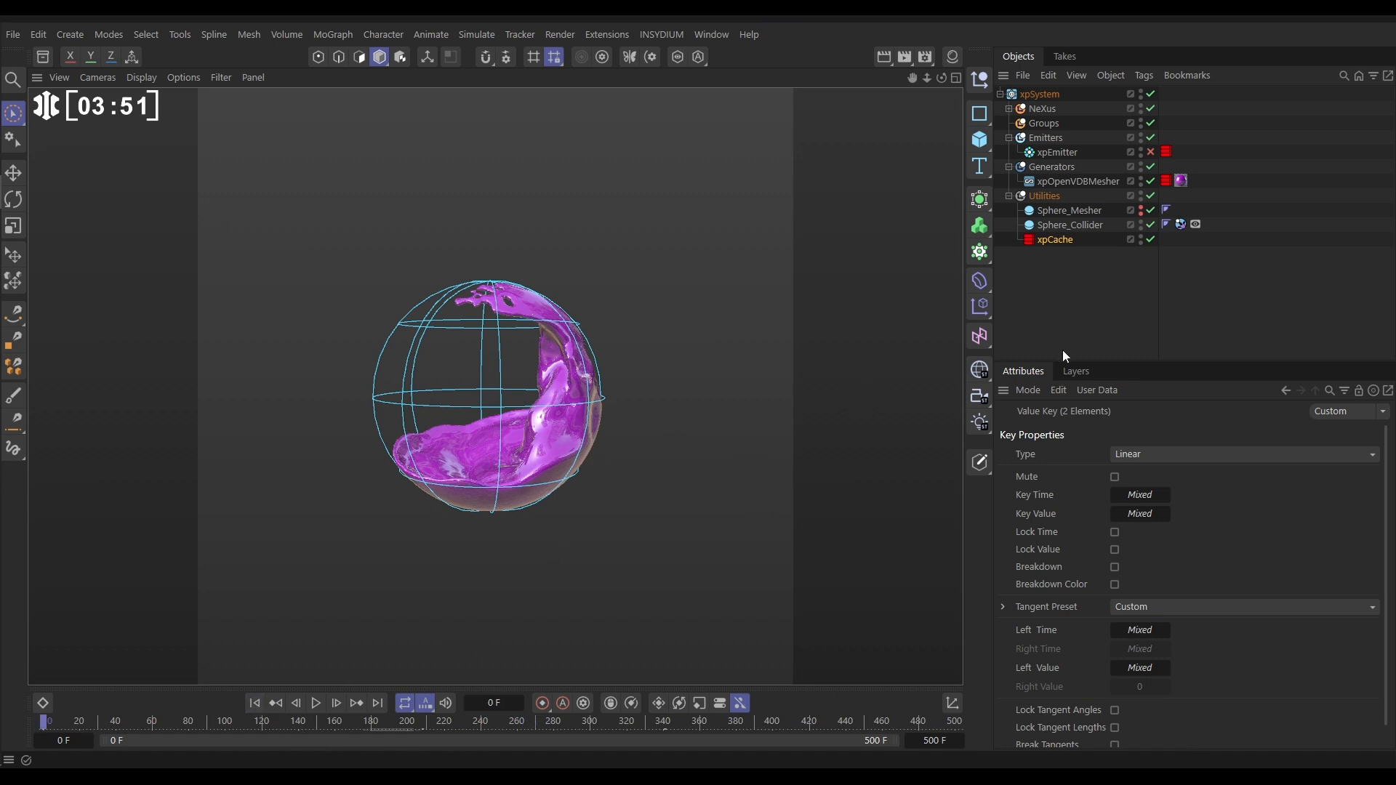
Delete the mesher's old cache tag and launch Build Cache on xpCache
click(1165, 181)
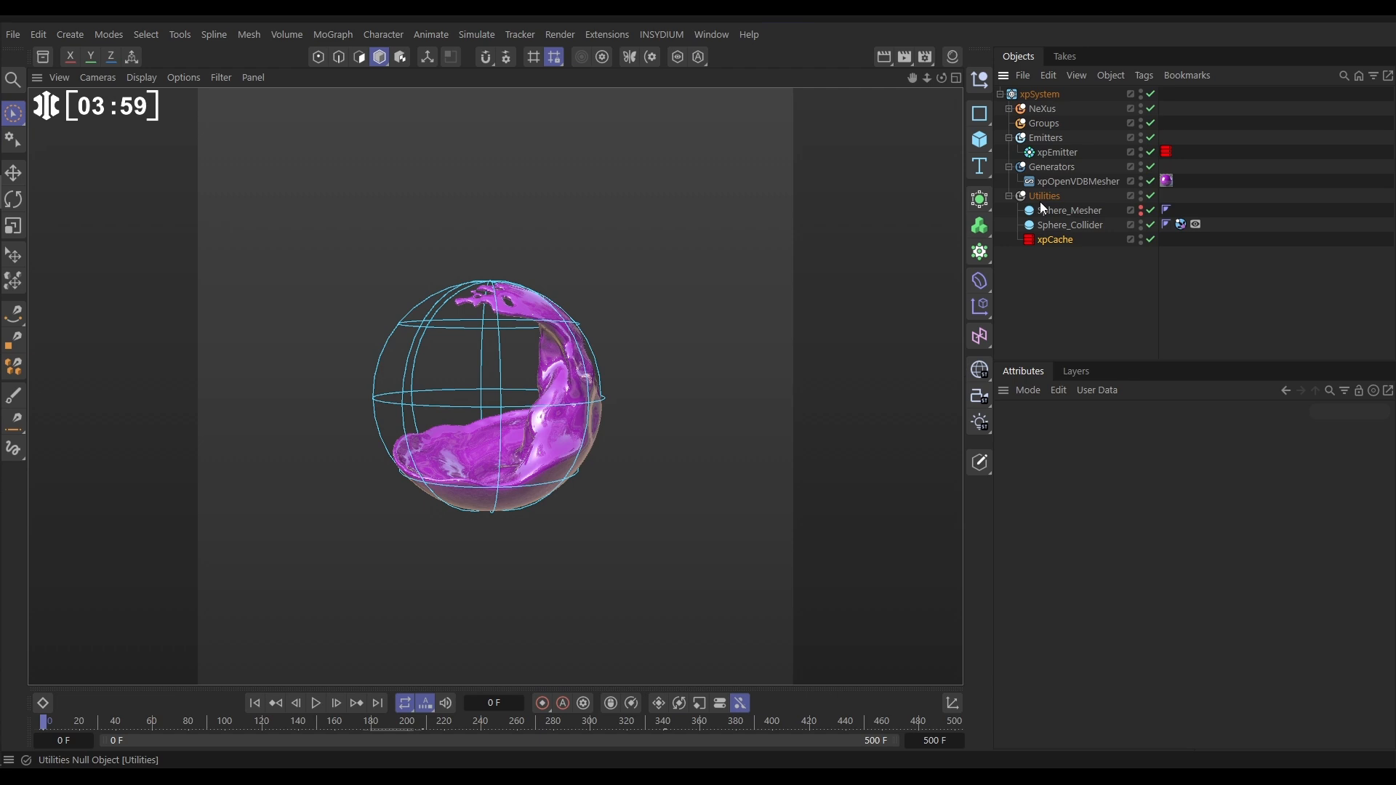
click(1055, 240)
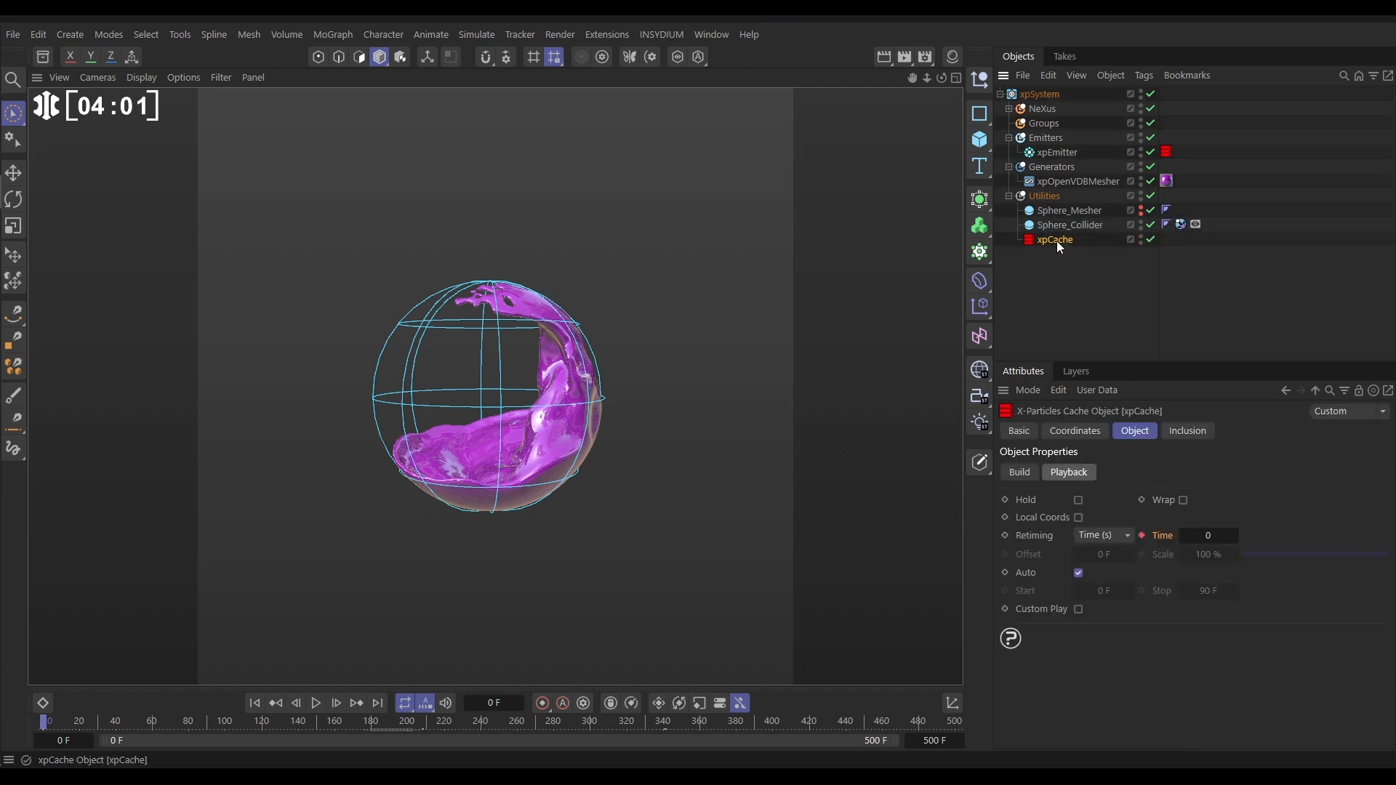
click(1019, 472)
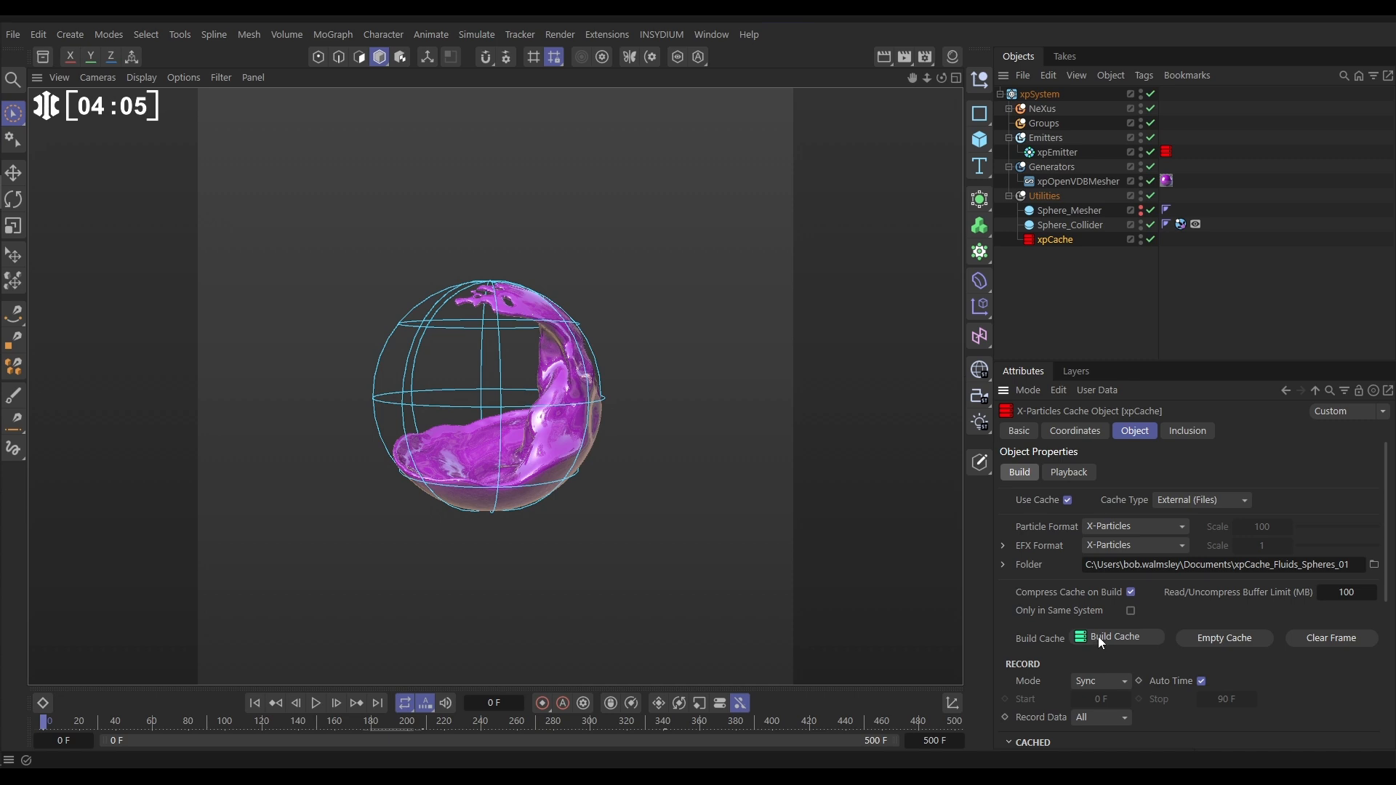
click(1116, 638)
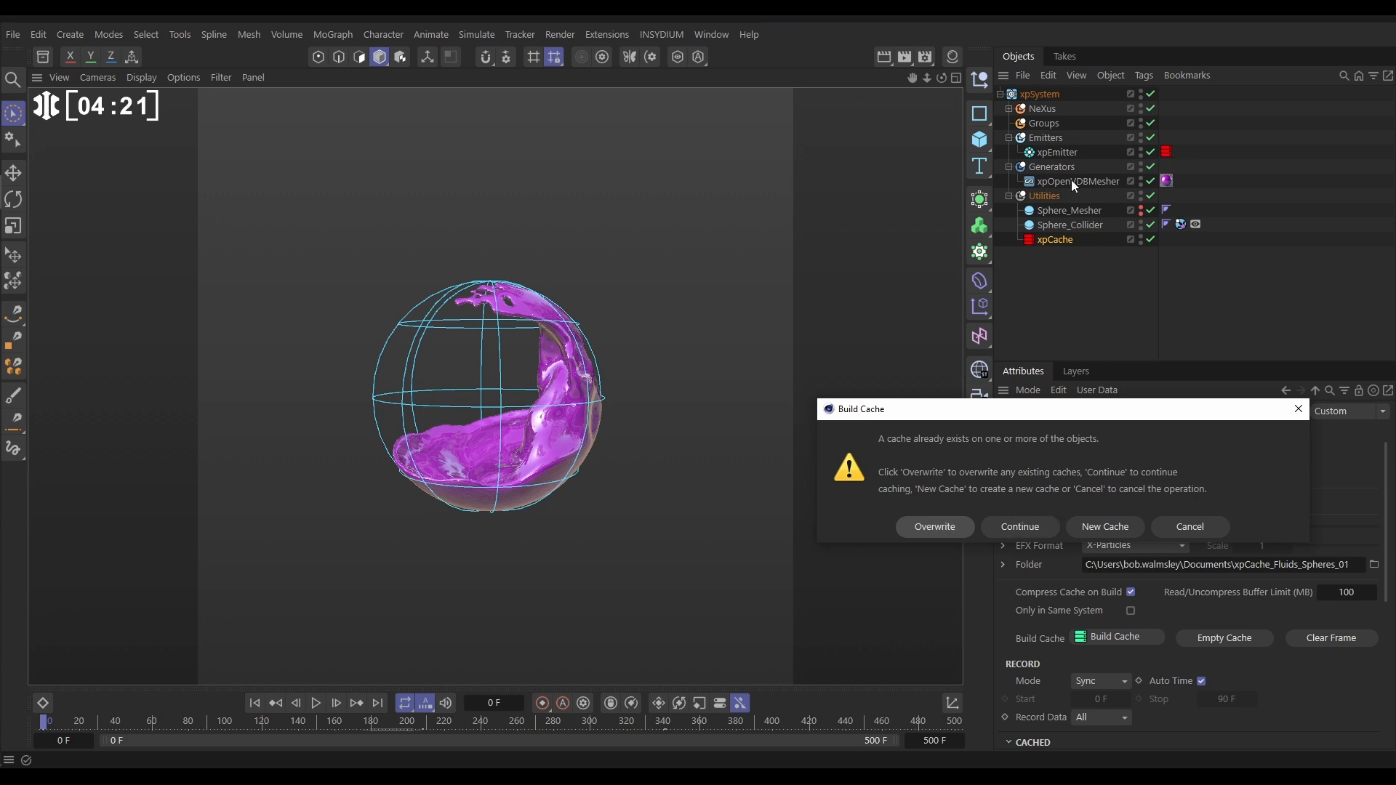
Choose Overwrite and let the X-Particles caching pass finish
click(1020, 526)
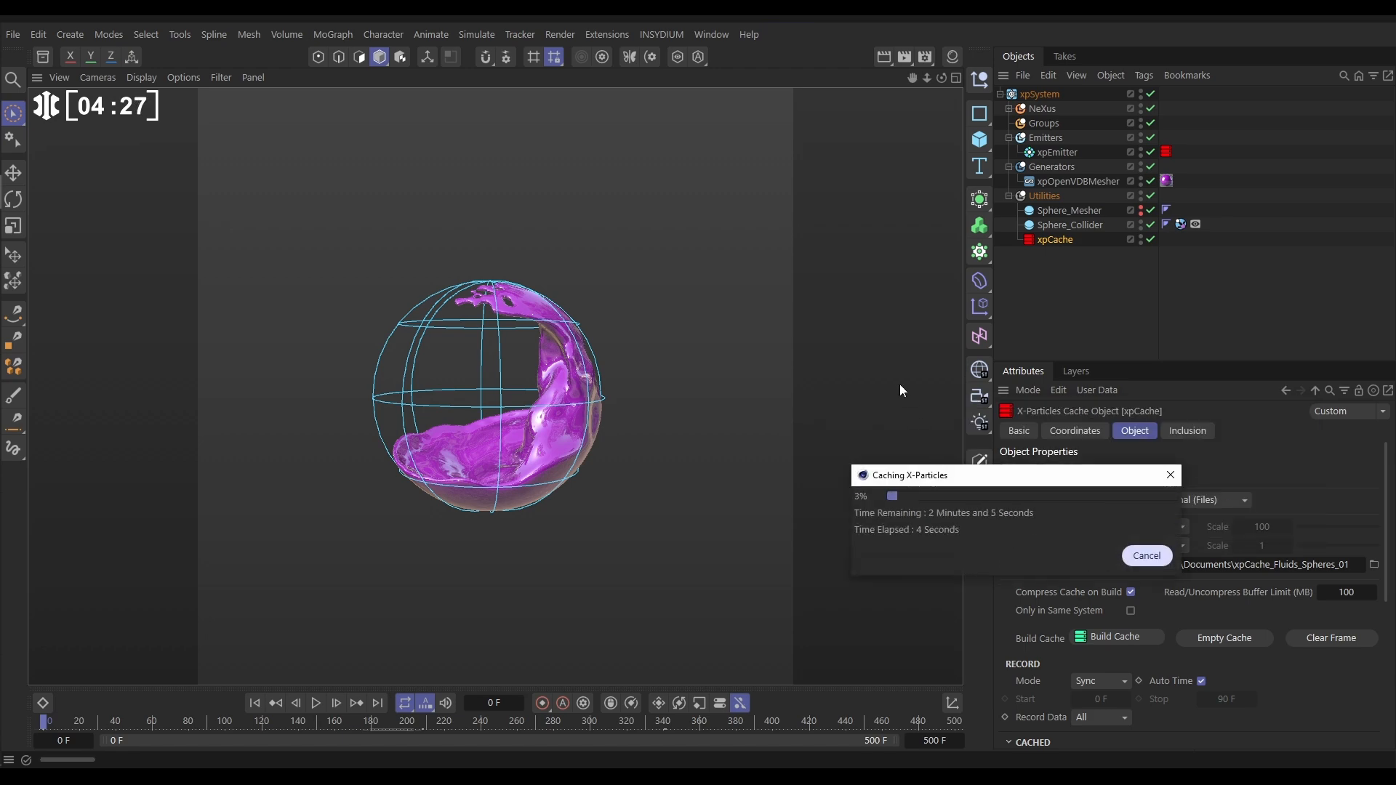
click(1146, 556)
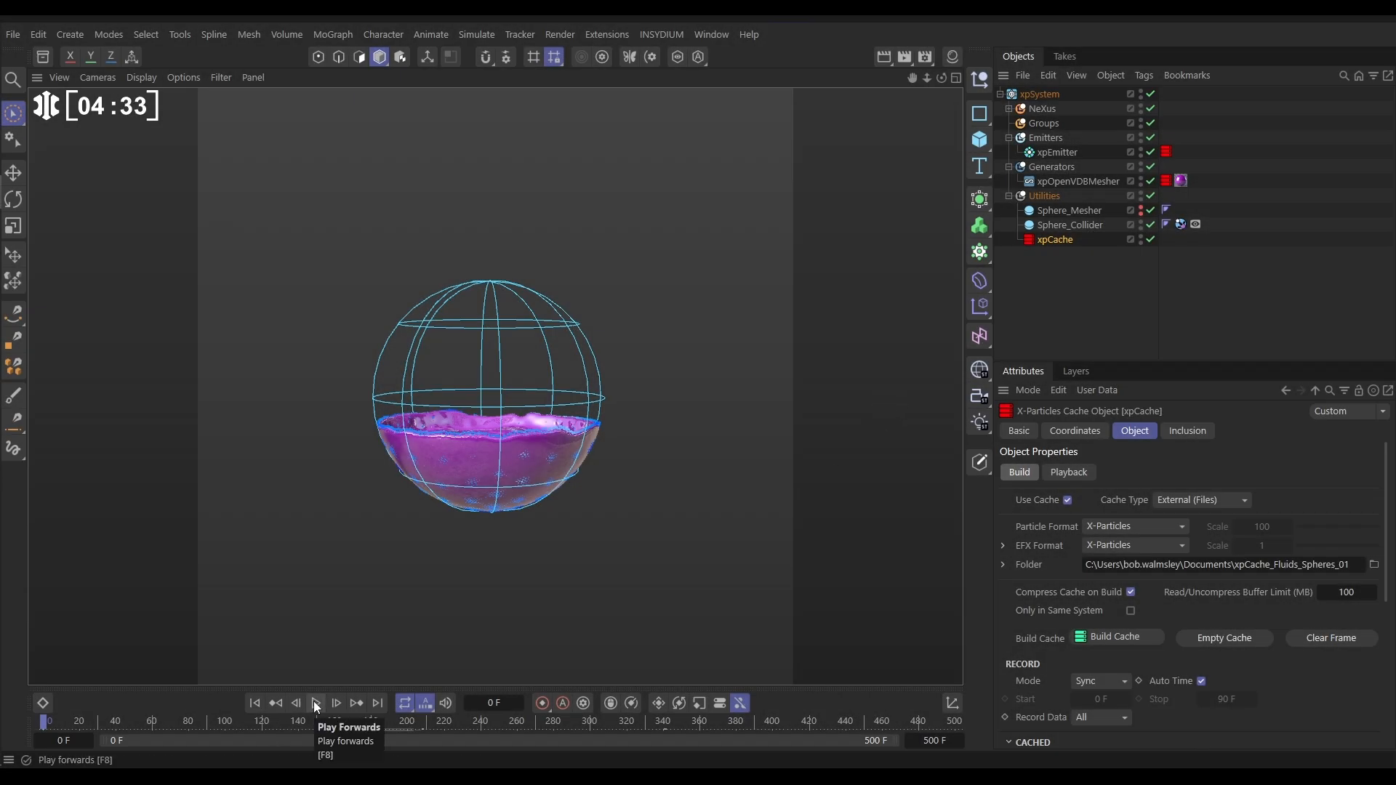
Play and pause the rebuilt cache, watching mesh and particles slosh in the sphere
click(315, 703)
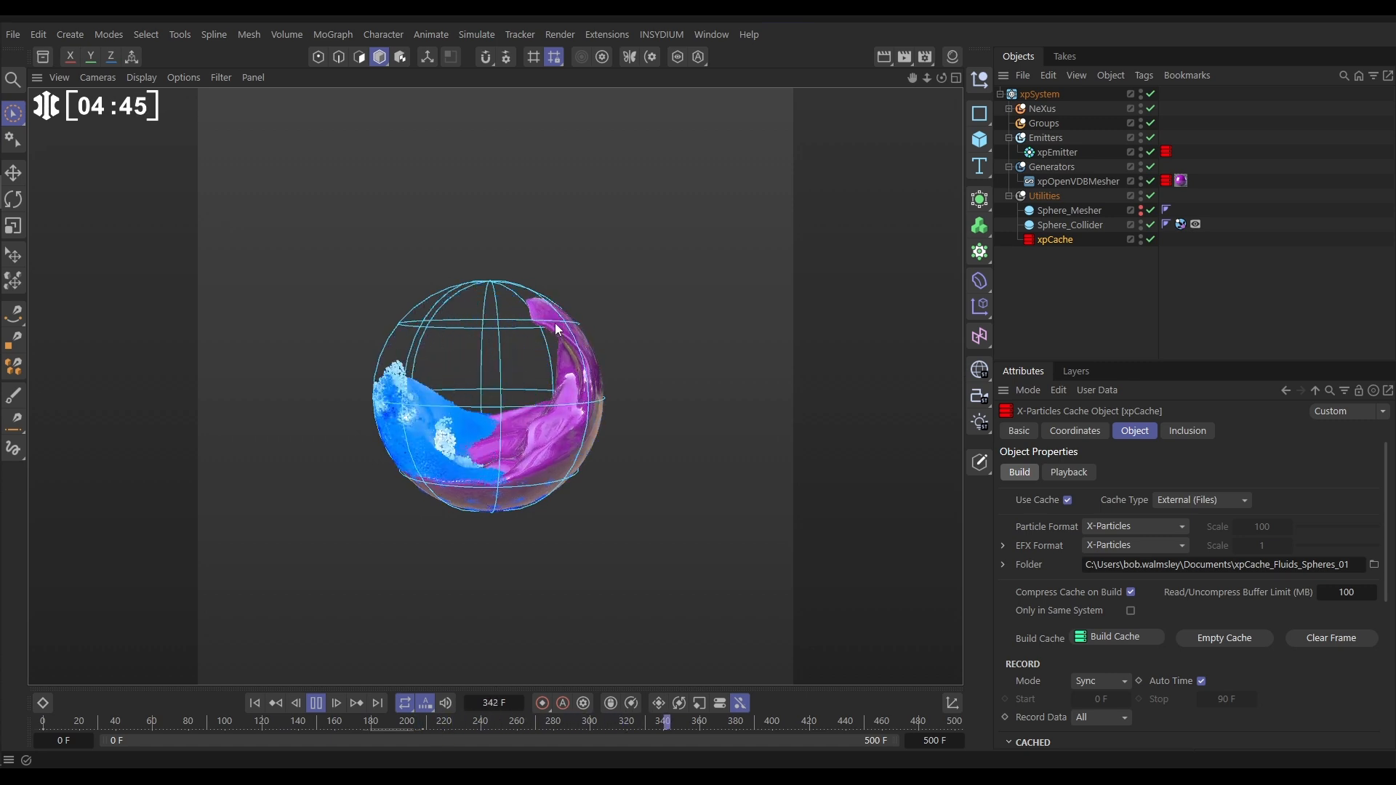
click(314, 703)
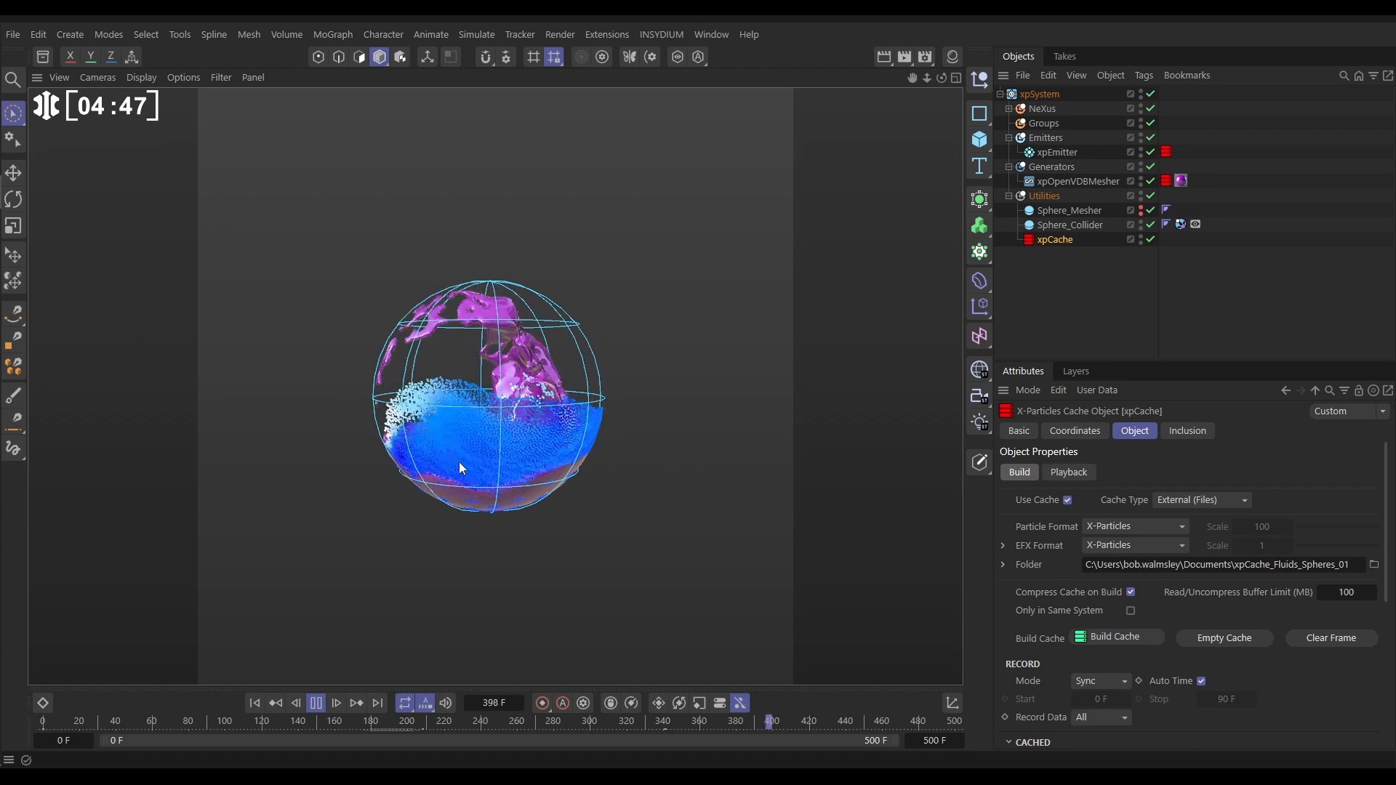
click(316, 703)
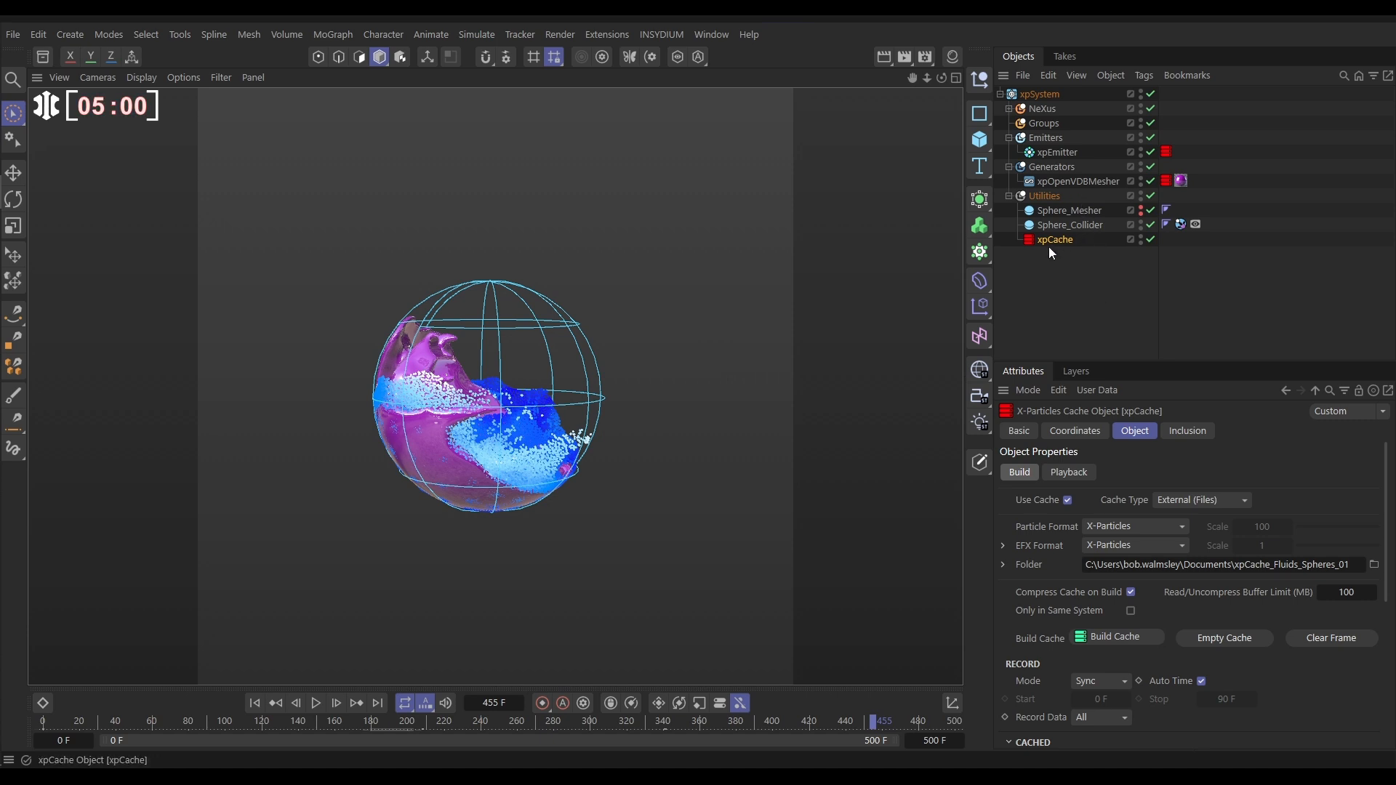
mouse_move(1053, 247)
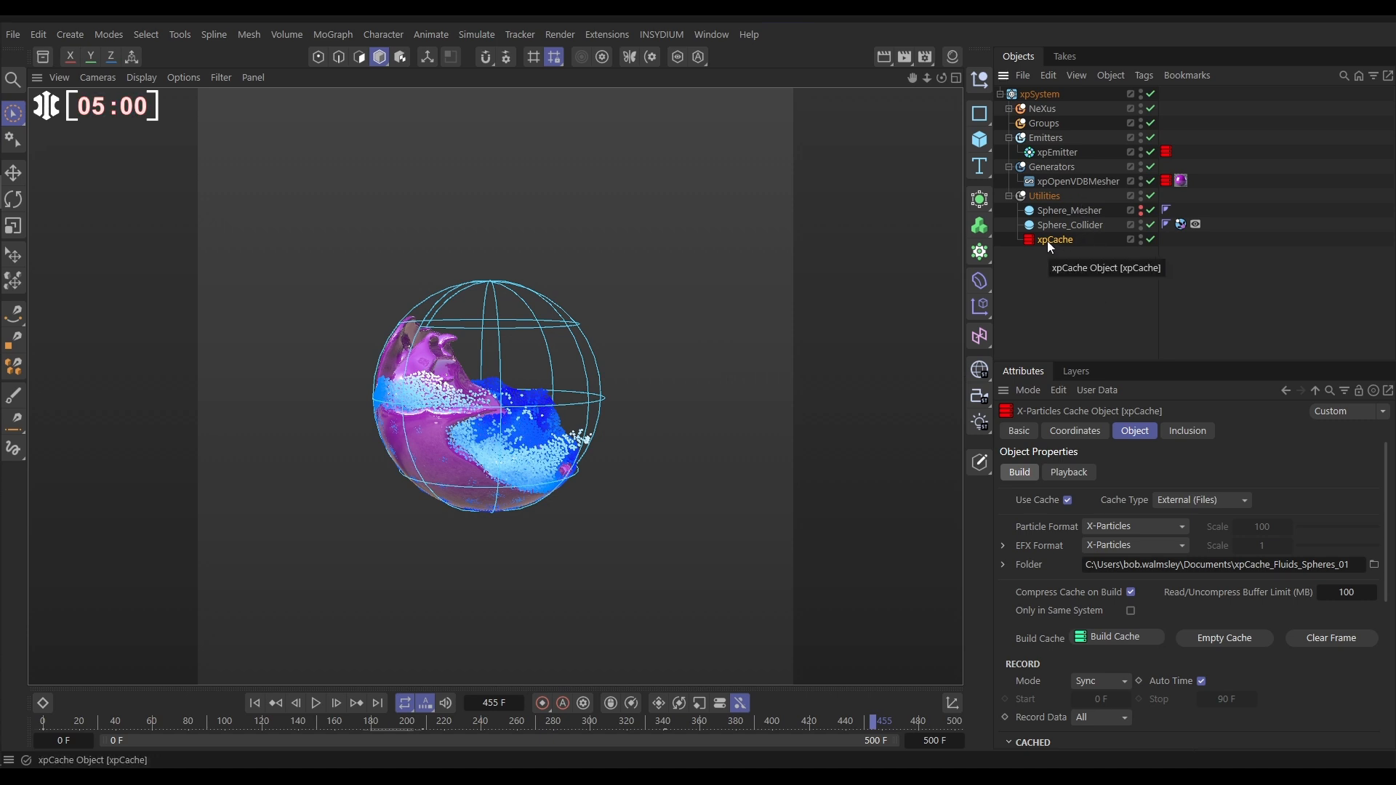
Show xpCache's Playback tab, with Time retiming at 11.7
click(1068, 472)
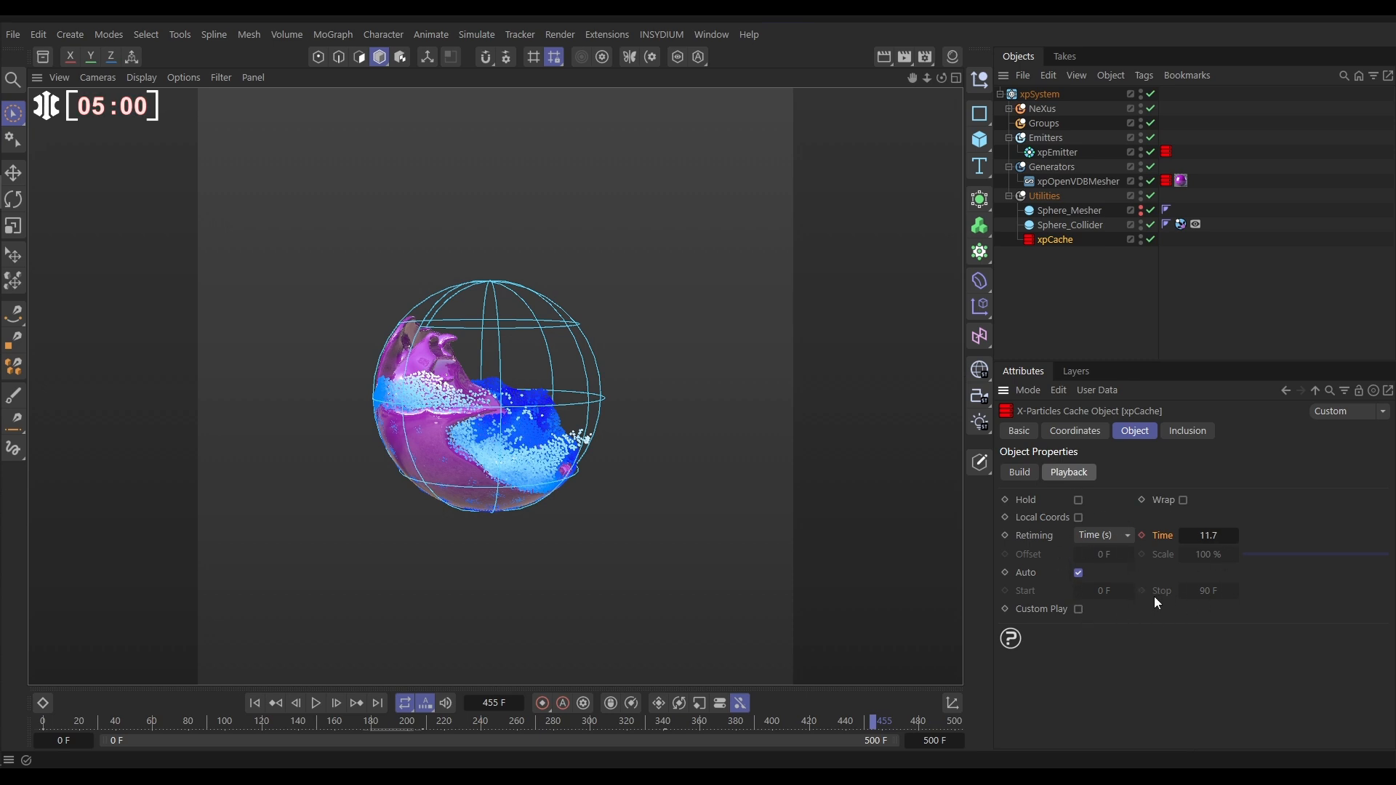
mouse_move(1159, 612)
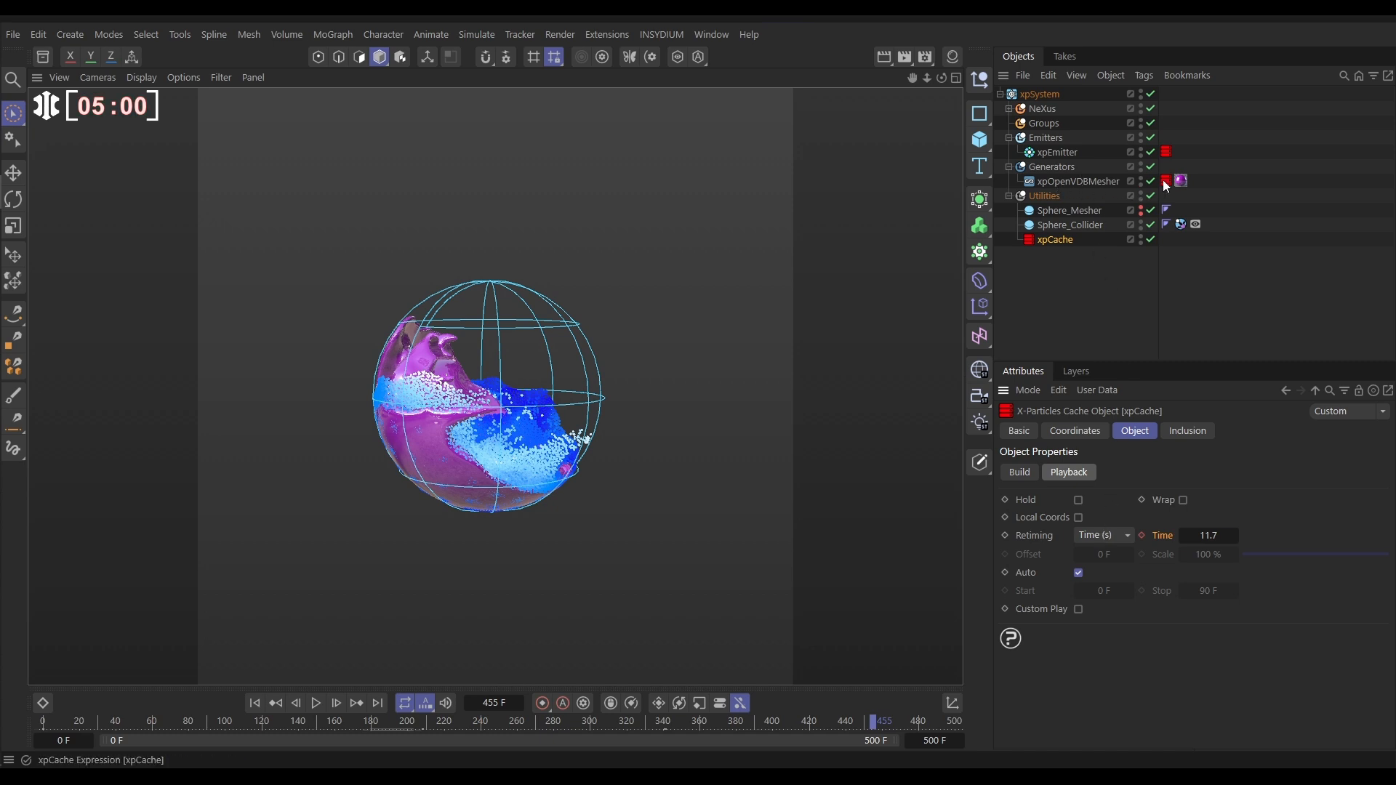
Tick Override on the xpOpenVDBMesher's X-Particles Cache Tag, then toggle playback
click(1165, 181)
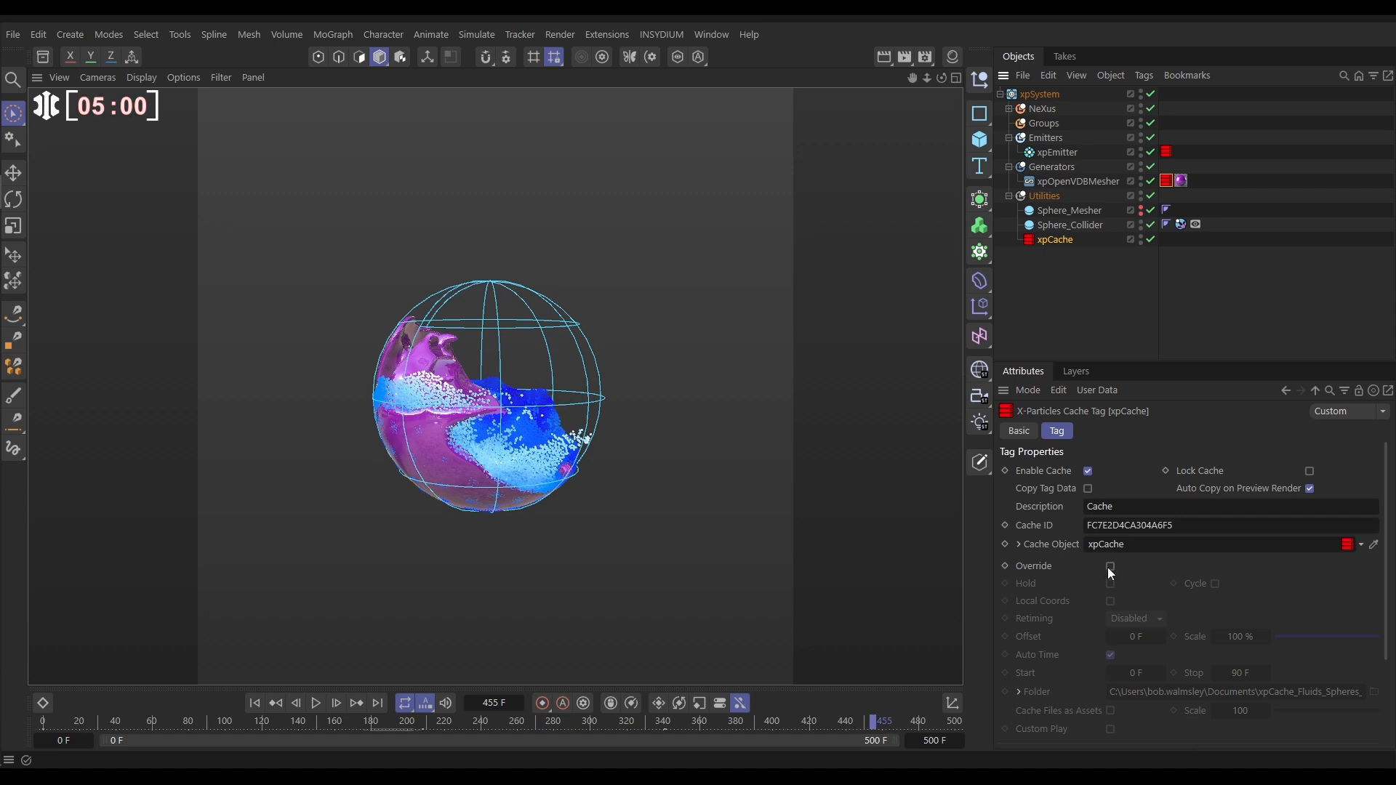
click(1110, 566)
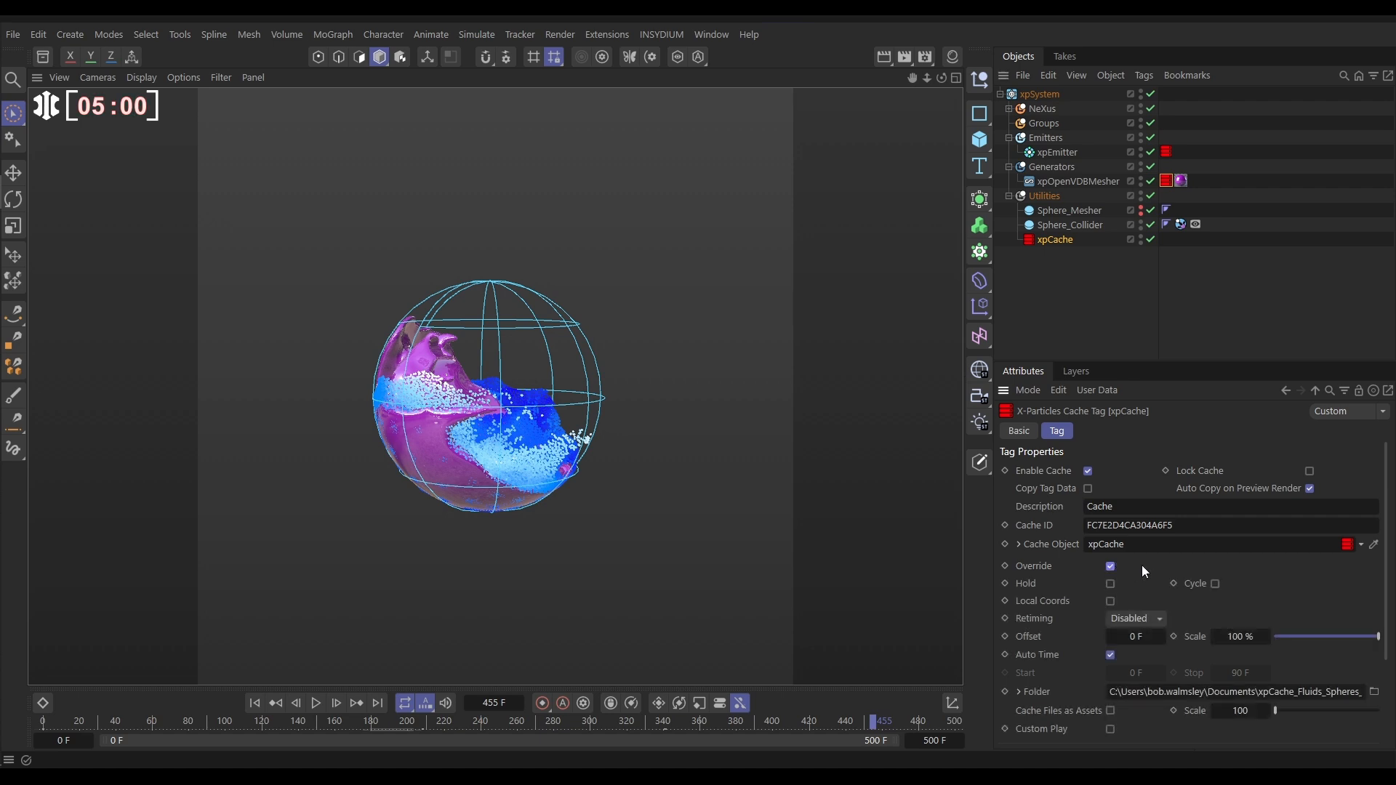
mouse_move(1203, 647)
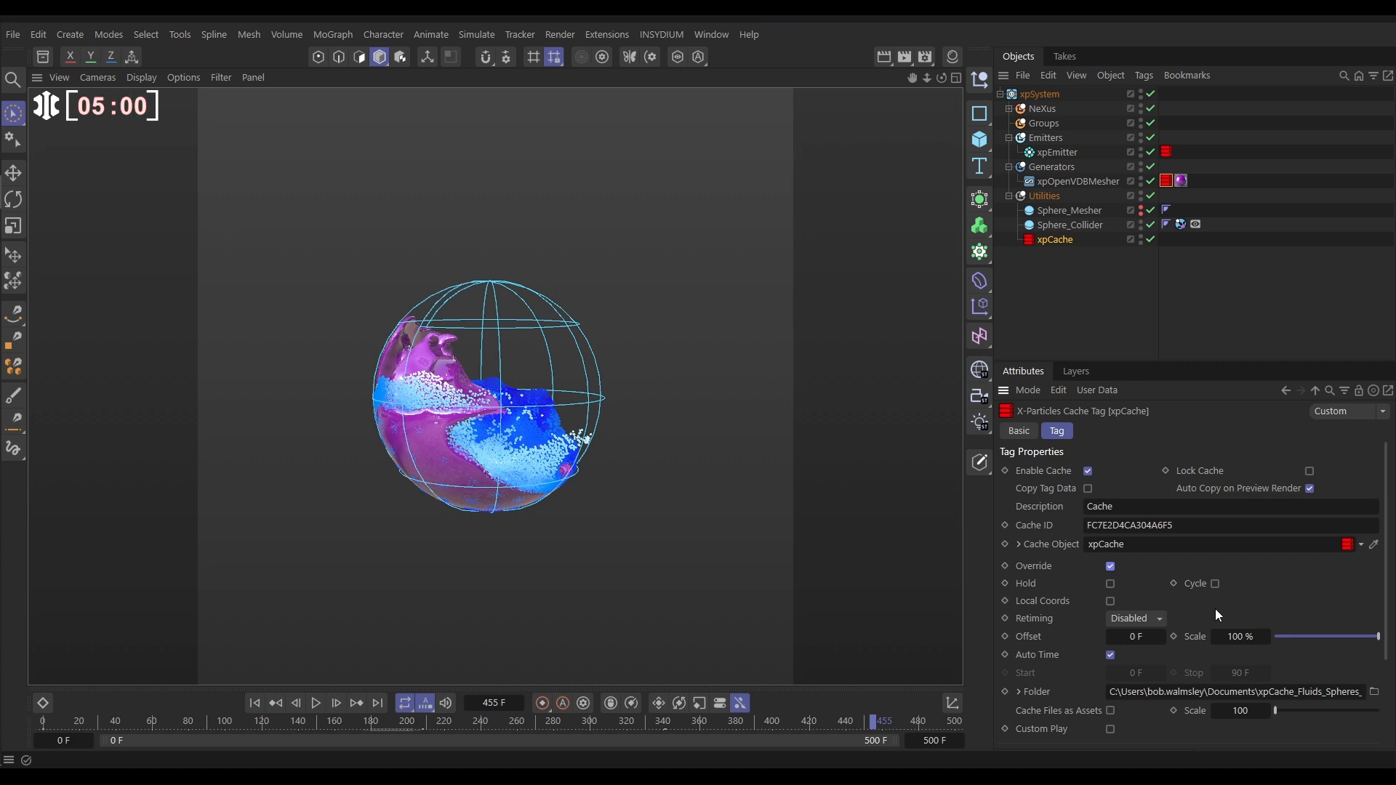
click(316, 704)
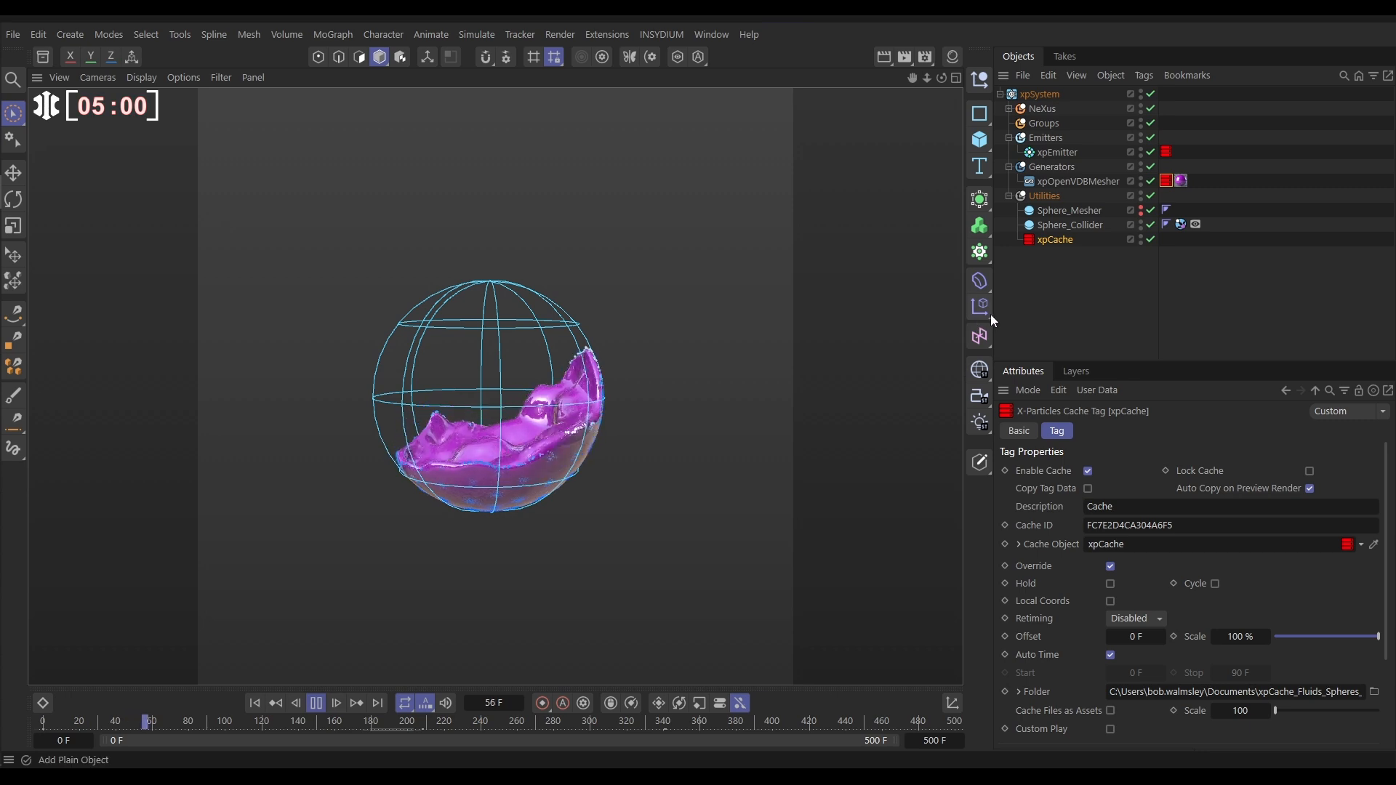
Play the animation and scrub the timeline to review the slowed pink fluid mesh
click(340, 703)
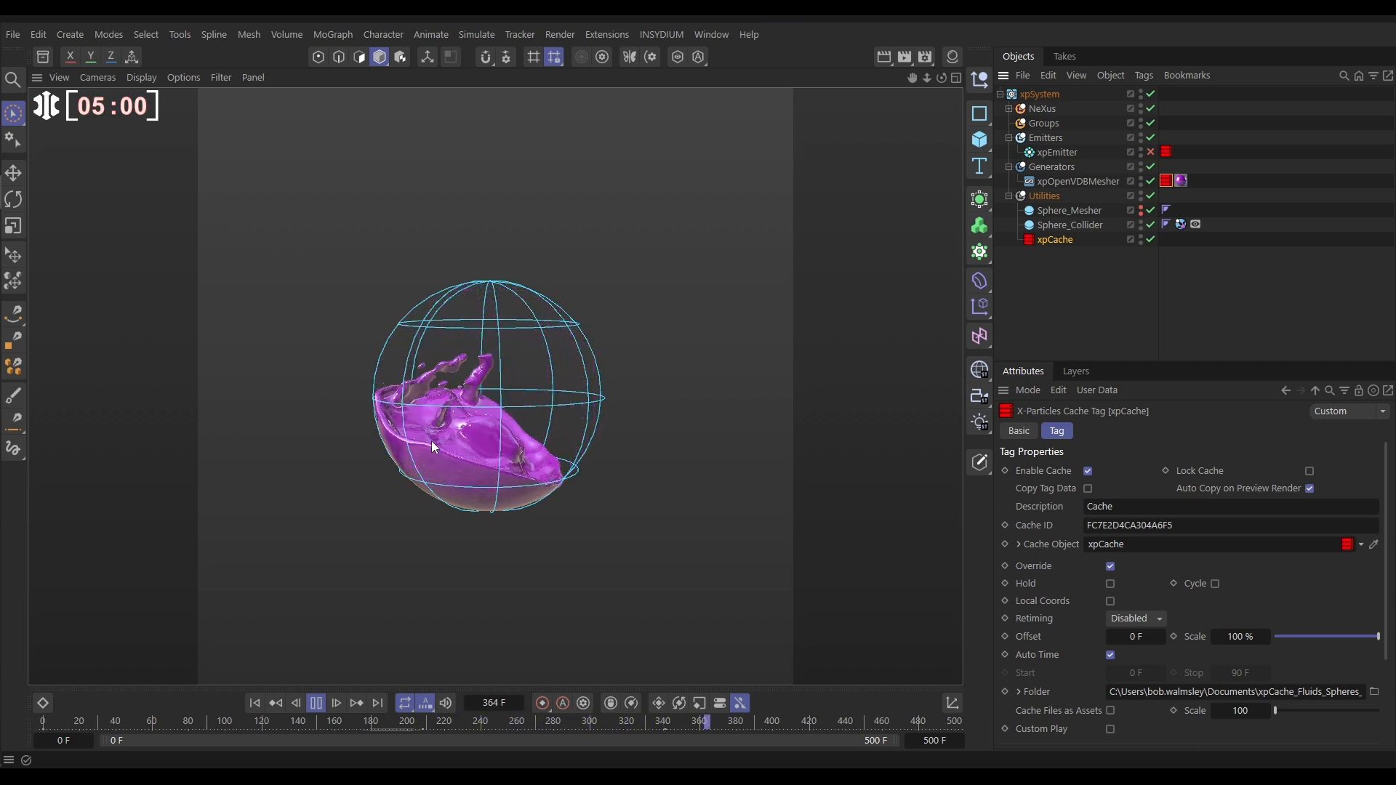
click(406, 720)
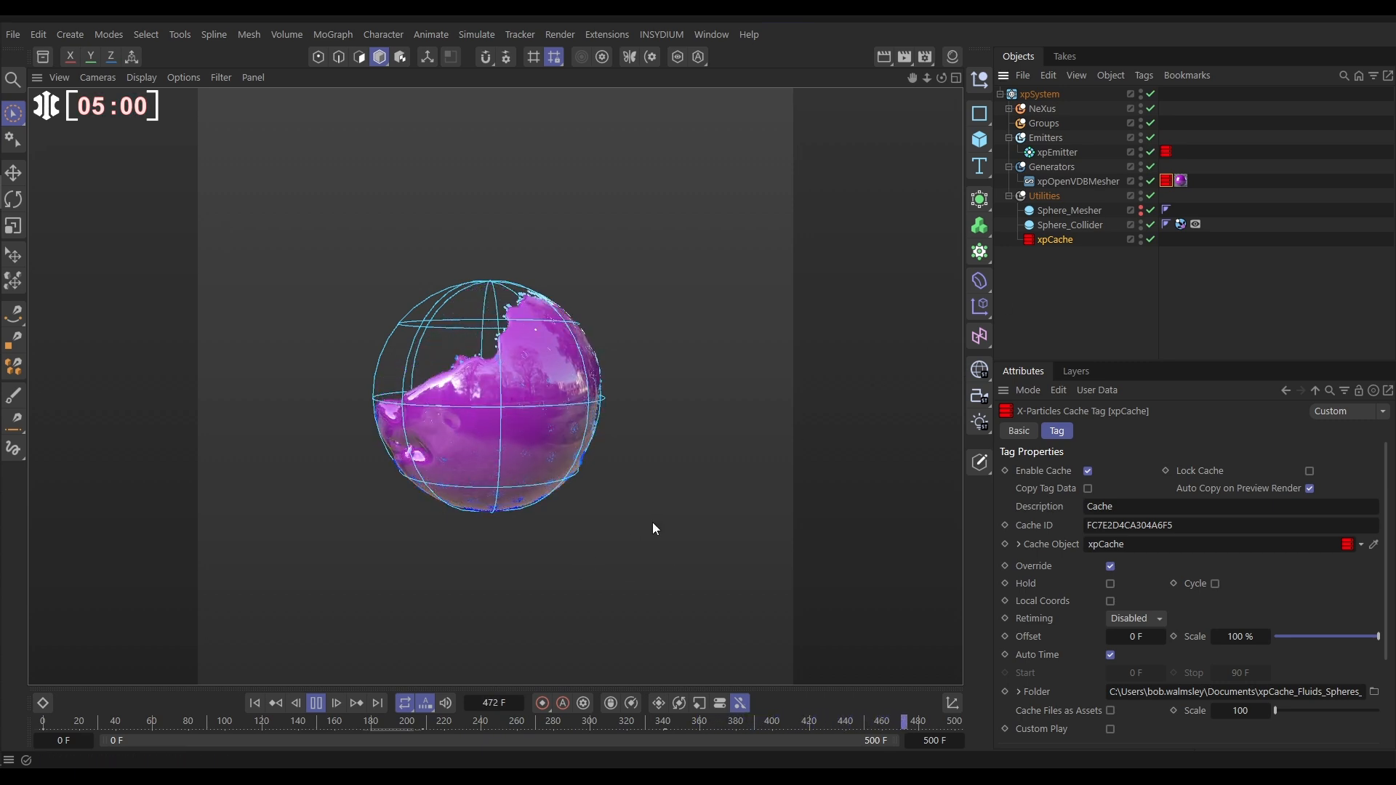
drag(906, 721, 79, 721)
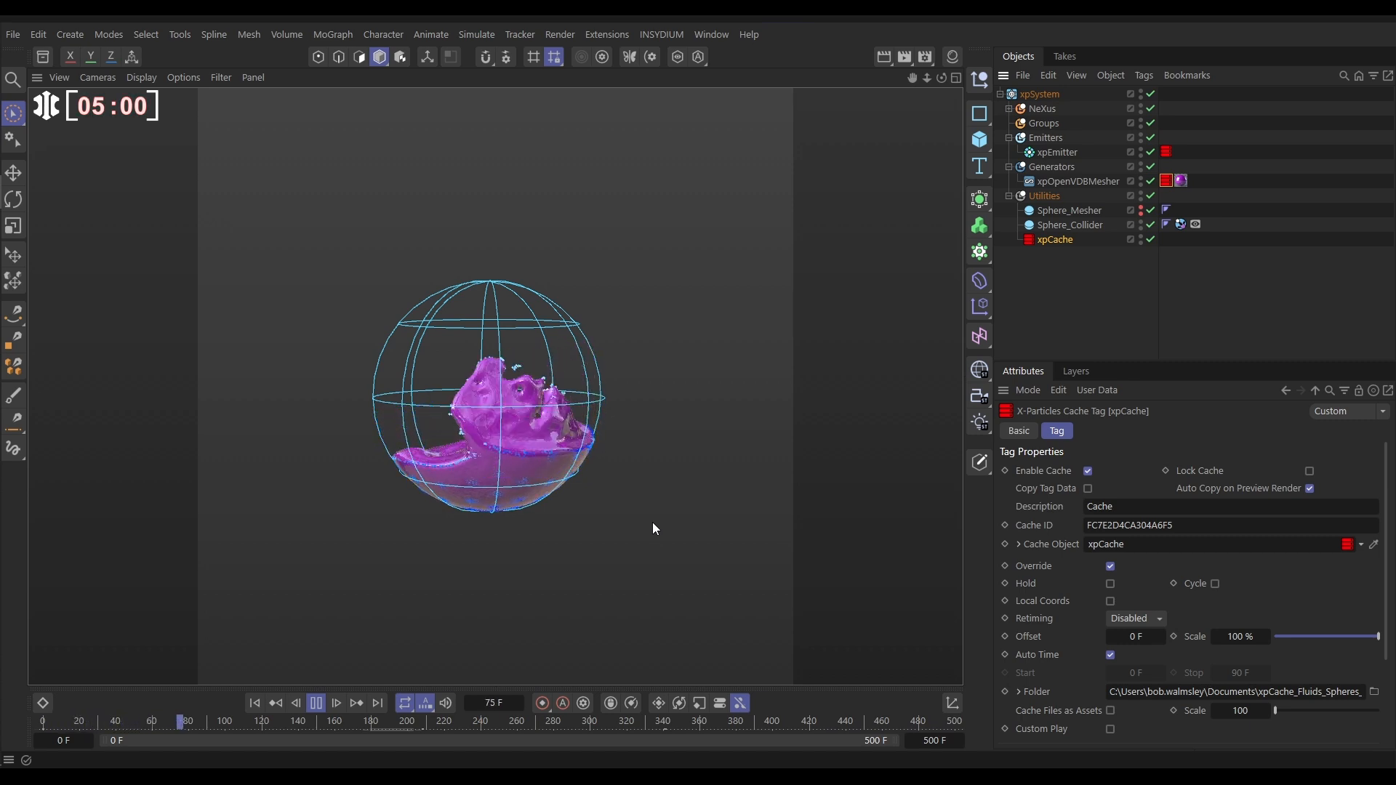
drag(184, 719, 278, 719)
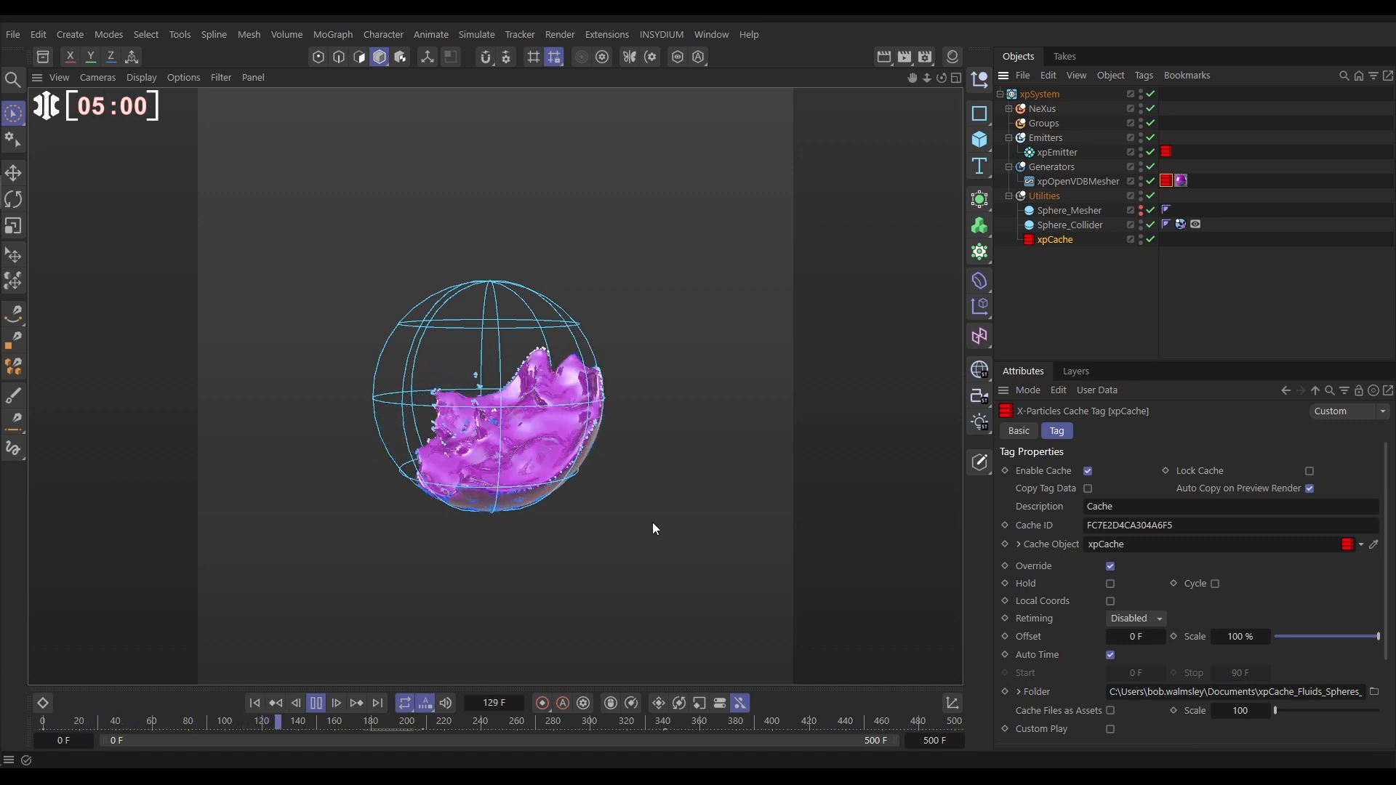